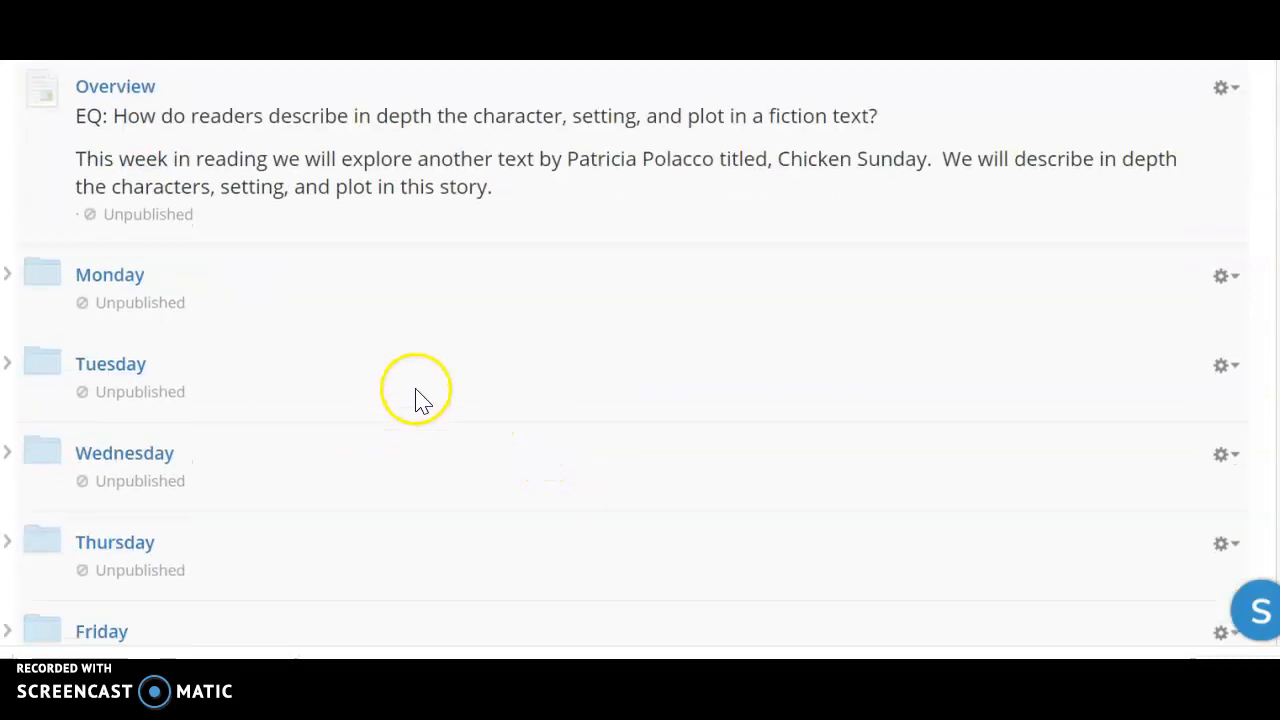
Open the Monday folder with its Directions and materials.
{"action": "scroll", "scroll_direction": "down", "scroll_amount": 3}
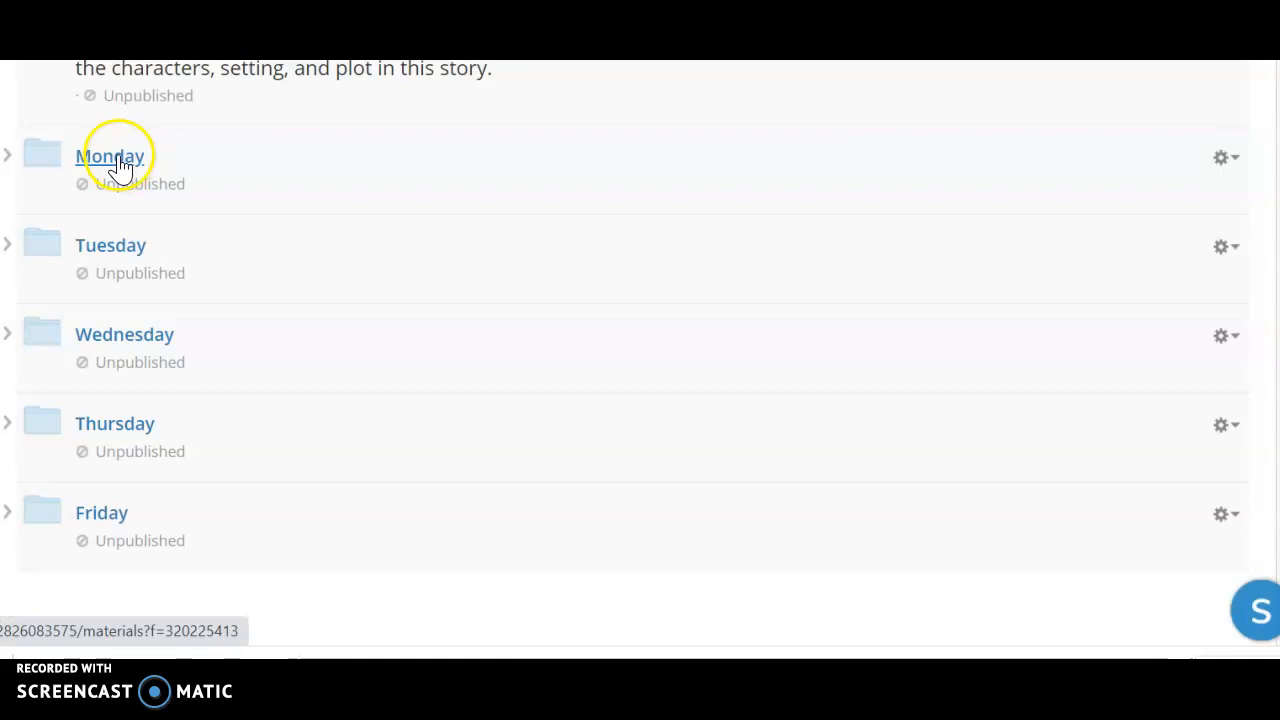
{"action": "left_click", "coordinate": [120, 156]}
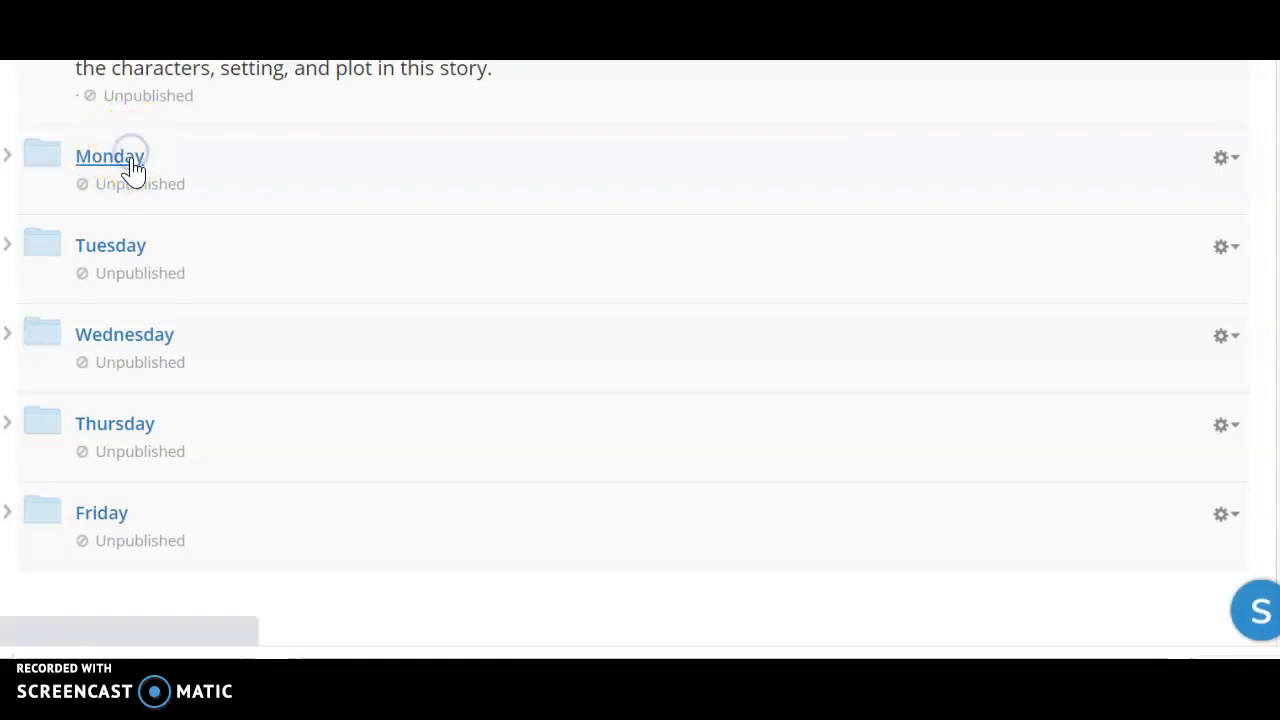
{"action": "left_click", "coordinate": [108, 156]}
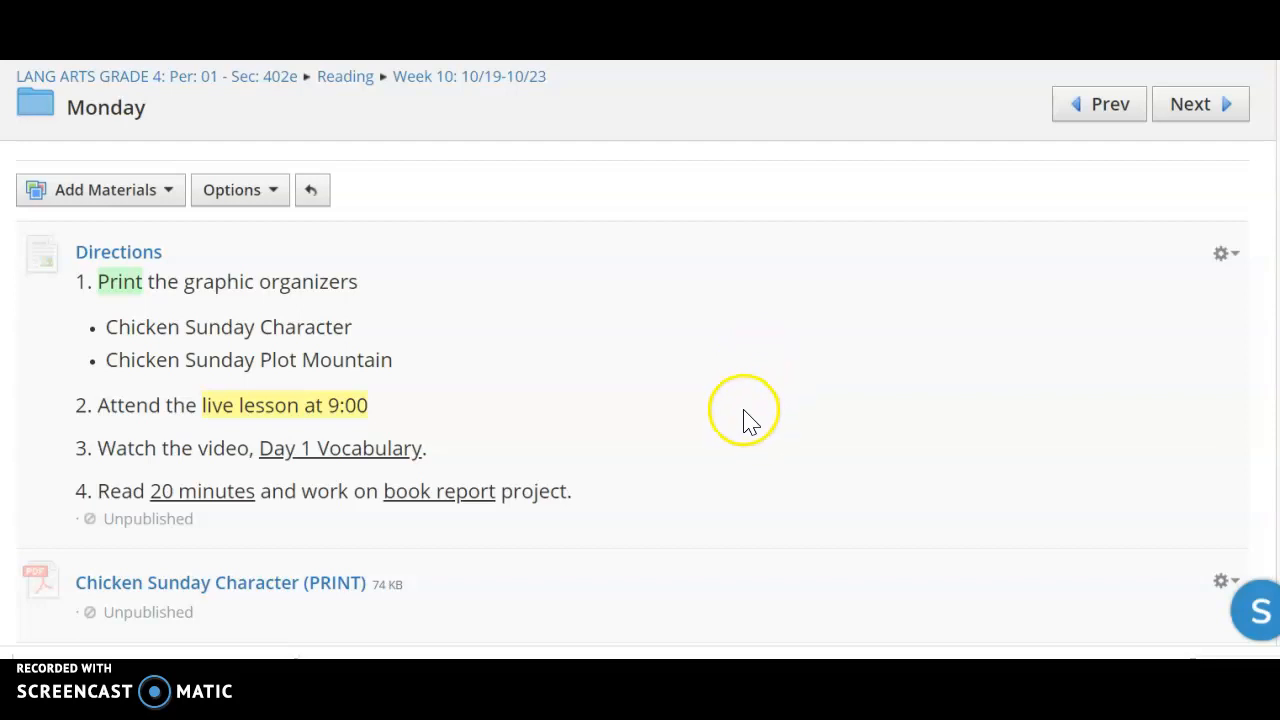
{"action": "mouse_move", "coordinate": [757, 420]}
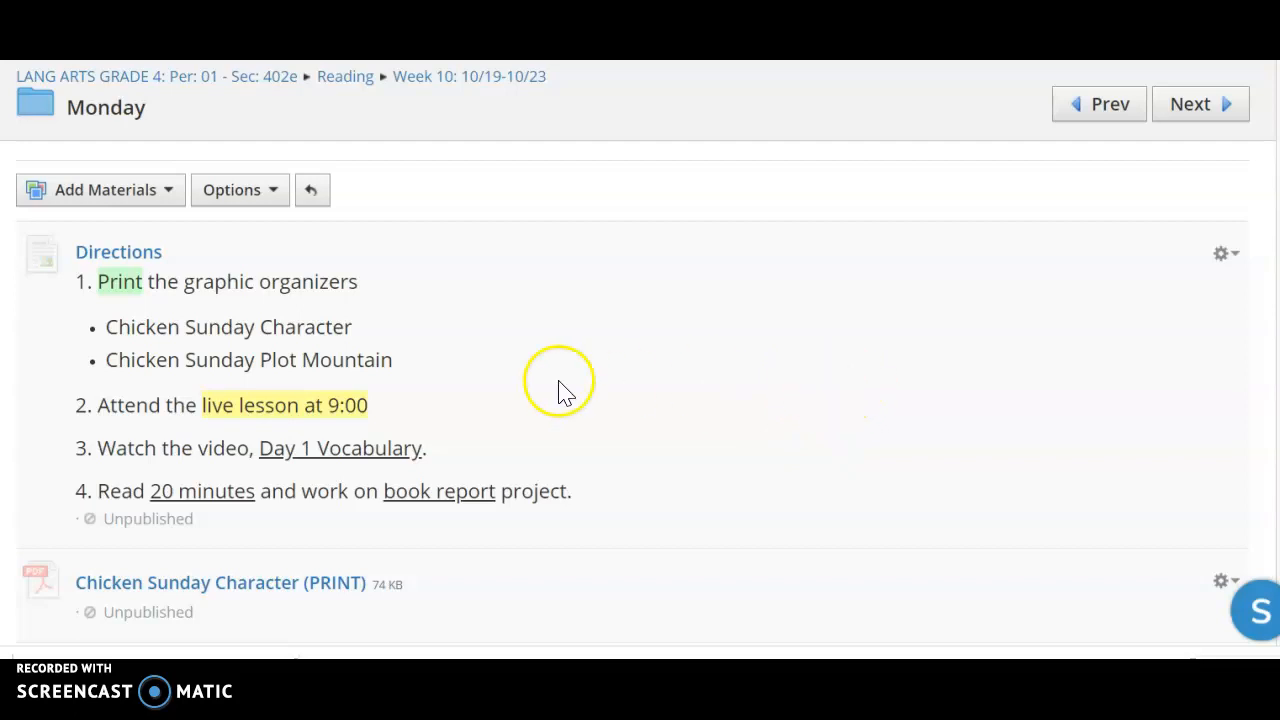
{"action": "mouse_move", "coordinate": [152, 326]}
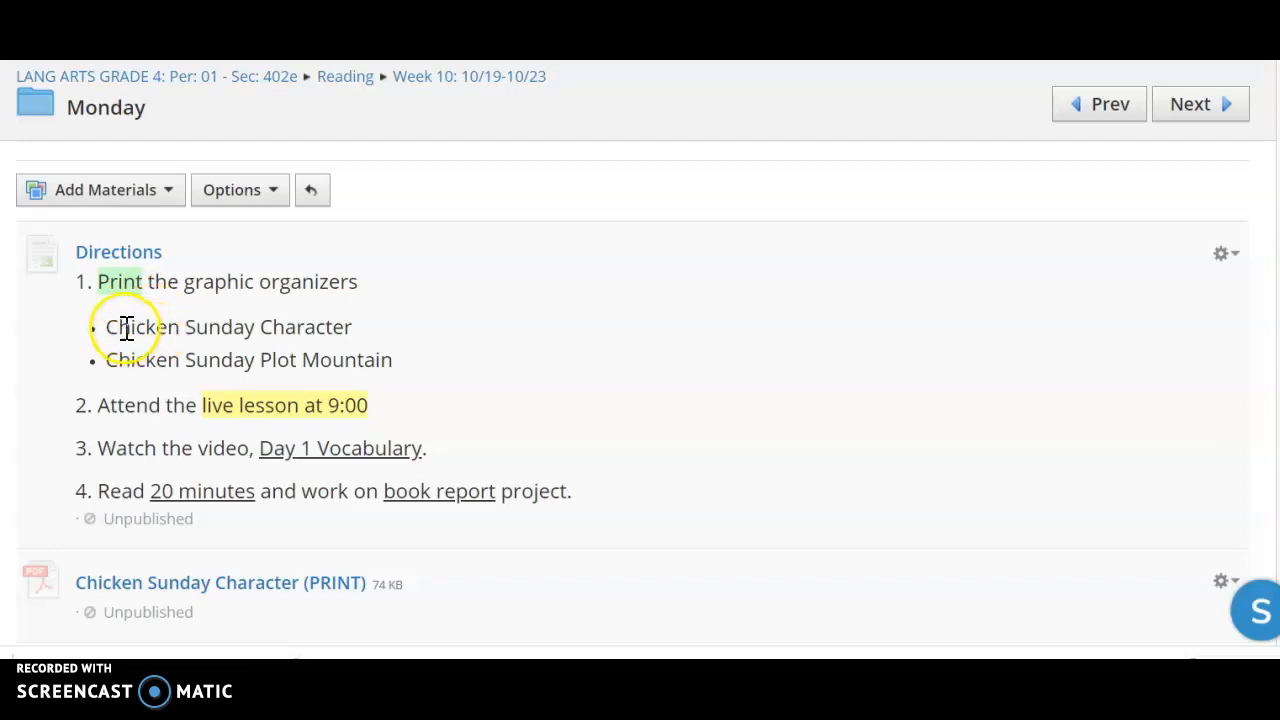
Highlight the two Chicken Sunday organizers to print, including the Plot Mountain organizer.
{"action": "left_click_drag", "start_coordinate": [106, 327], "coordinate": [260, 359]}
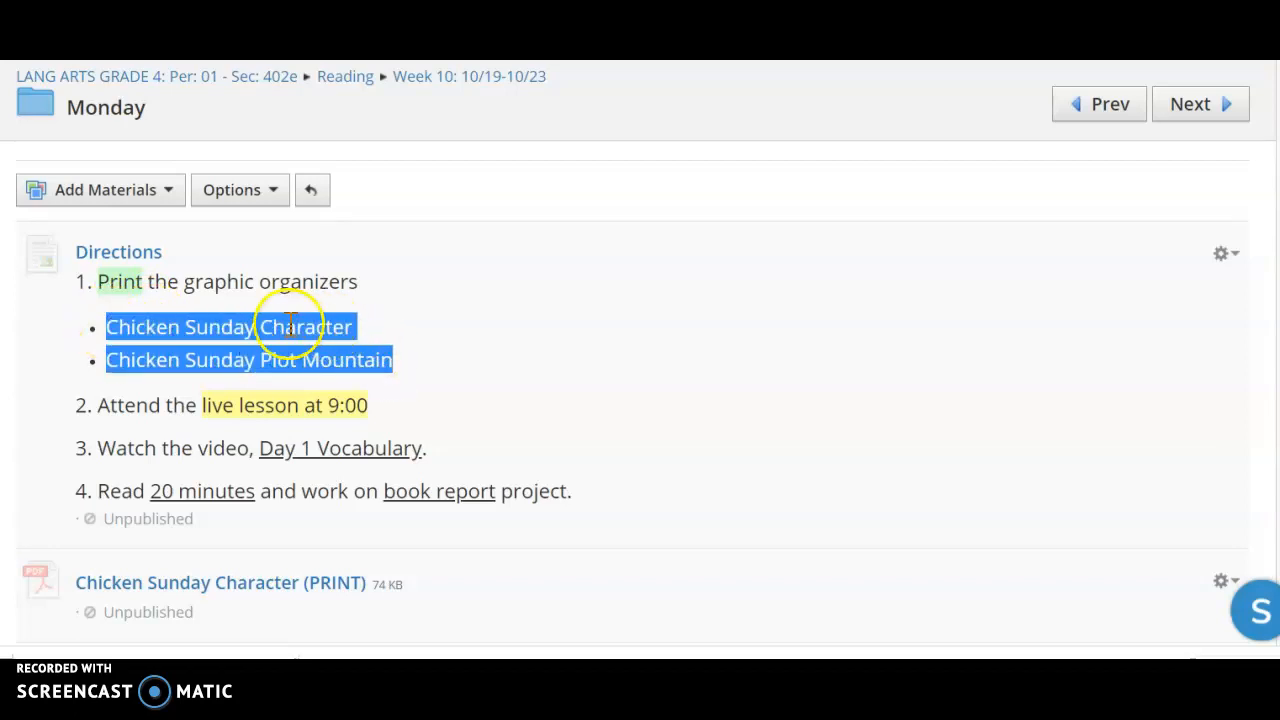
{"action": "mouse_move", "coordinate": [310, 318]}
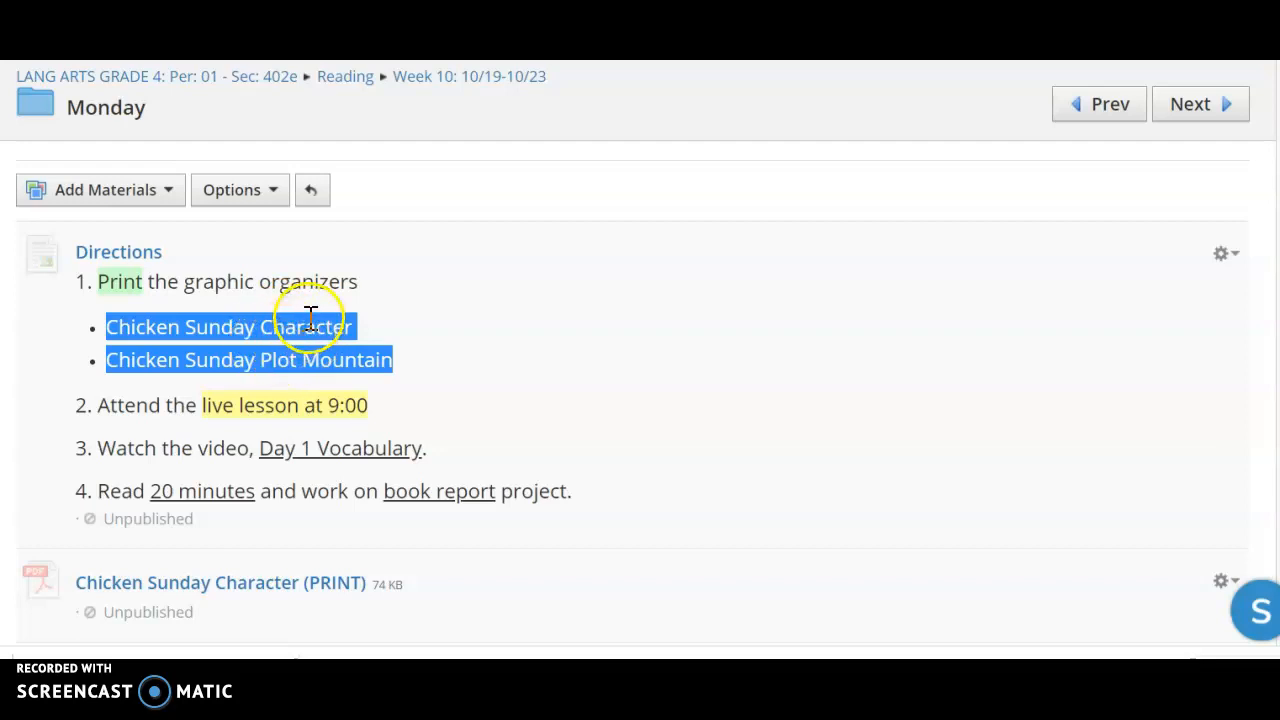
{"action": "mouse_move", "coordinate": [327, 372]}
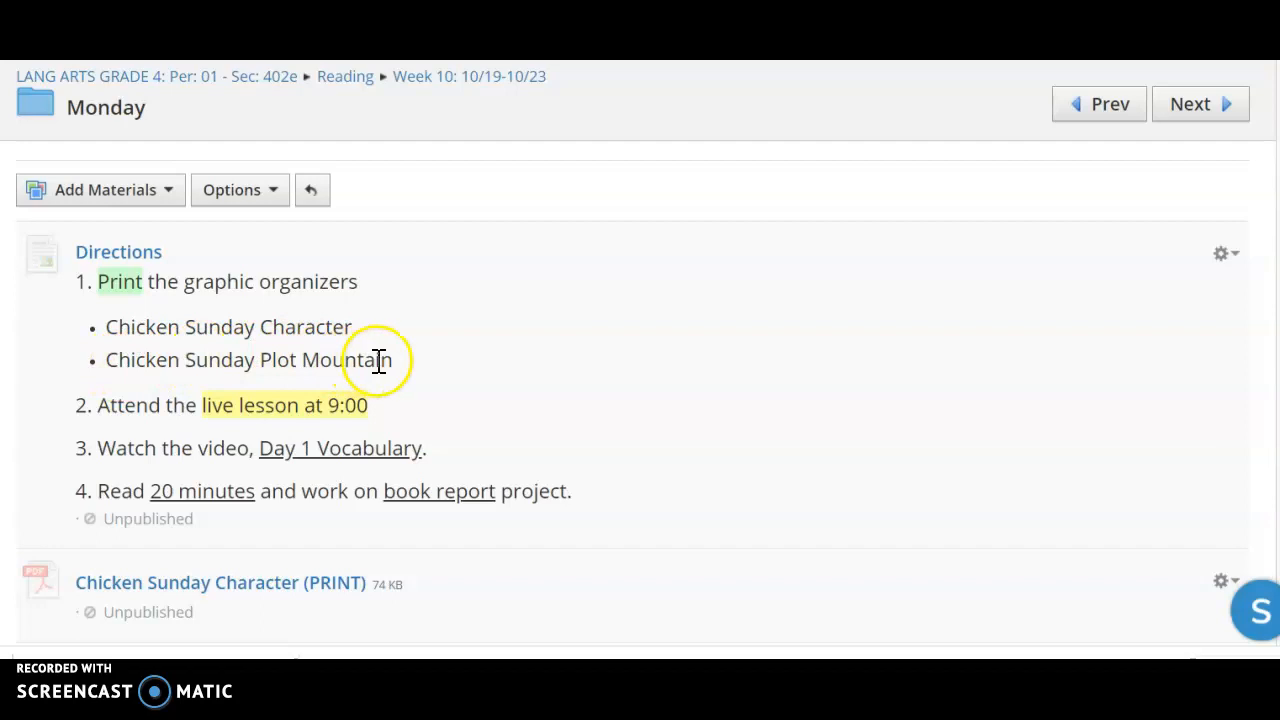
{"action": "triple_click", "coordinate": [248, 359]}
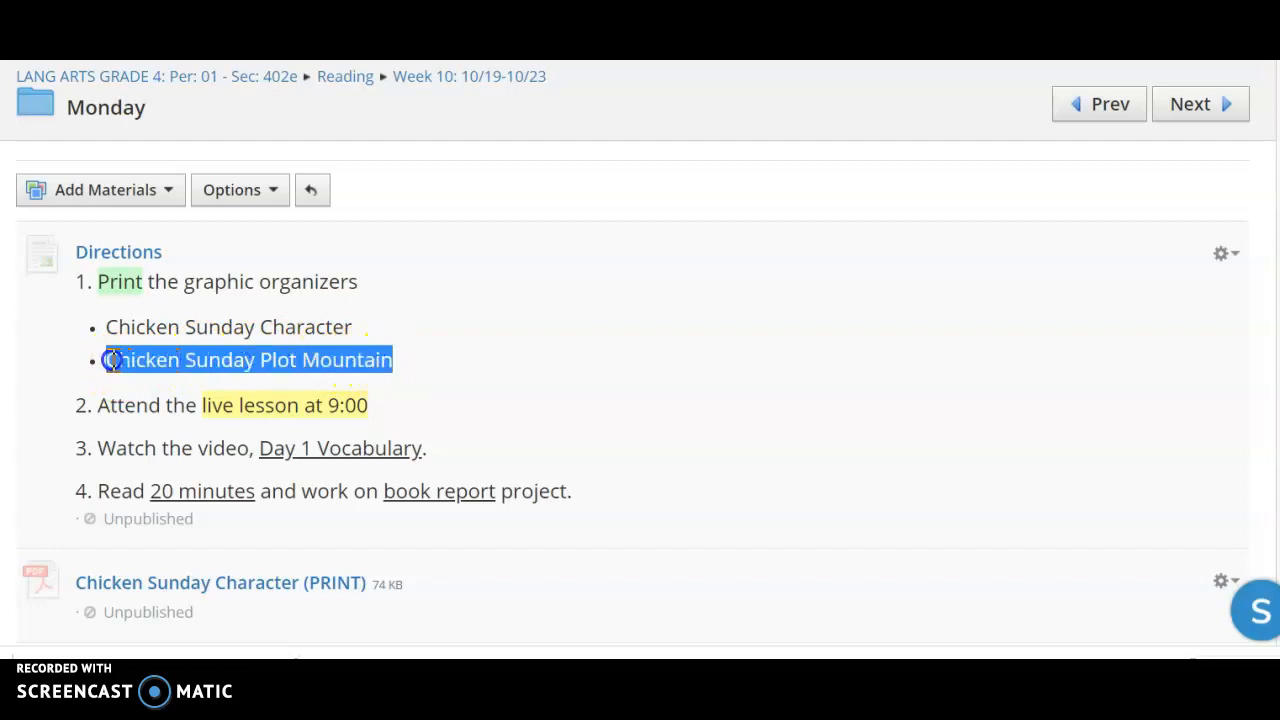
{"action": "mouse_move", "coordinate": [580, 383]}
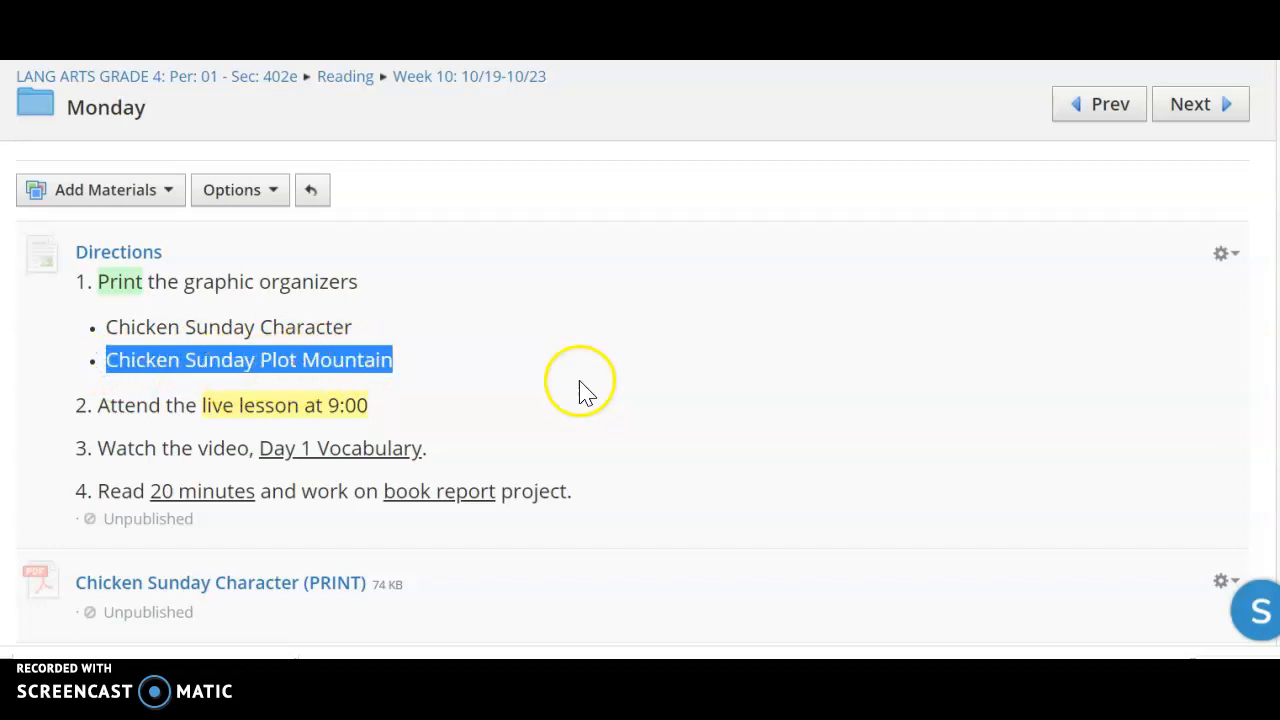
{"action": "mouse_move", "coordinate": [425, 355]}
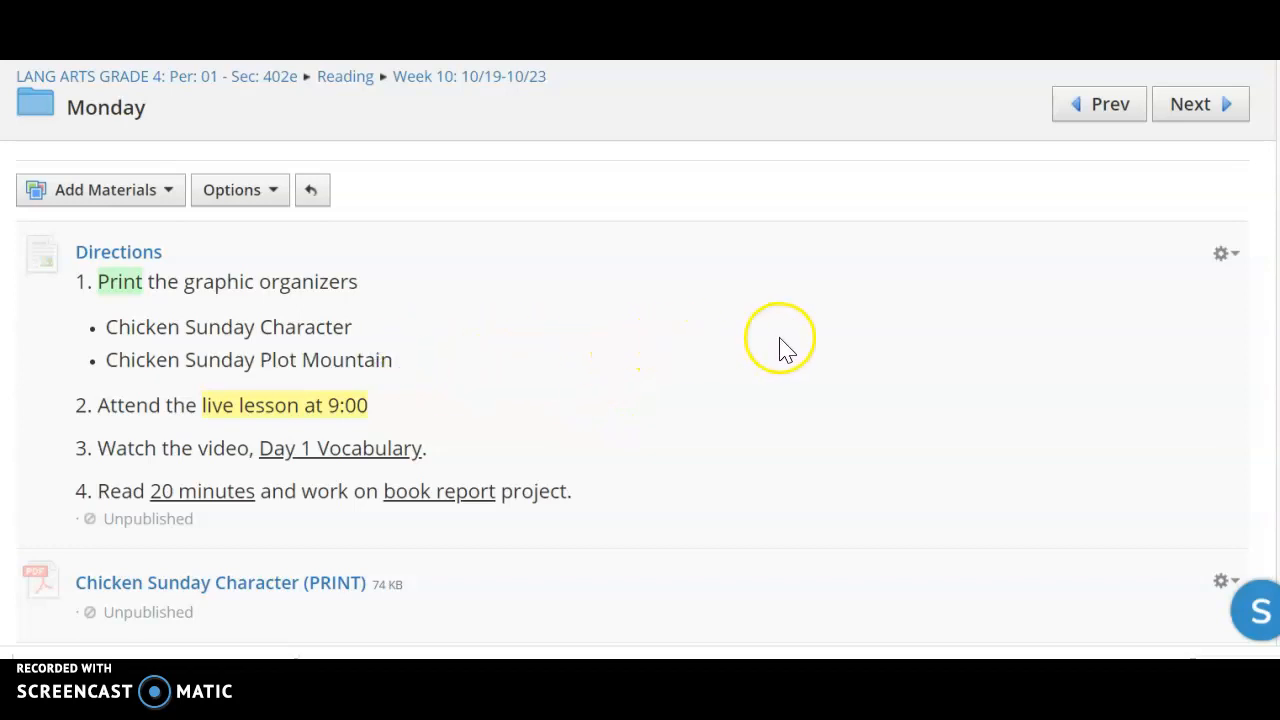
Scroll down Monday's folder to the Chicken Sunday printables, book PDF and Vocabulary Day 1.
{"action": "scroll", "scroll_direction": "down", "scroll_amount": 3}
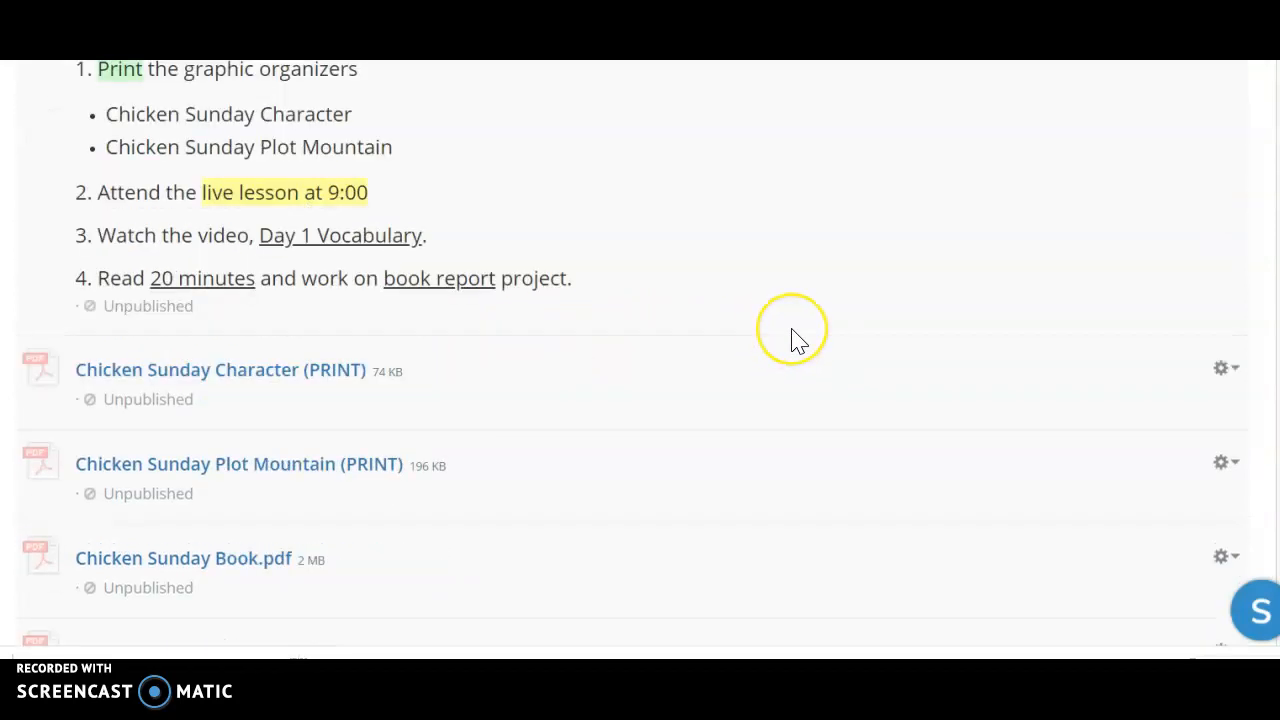
{"action": "scroll", "scroll_direction": "down", "scroll_amount": 3}
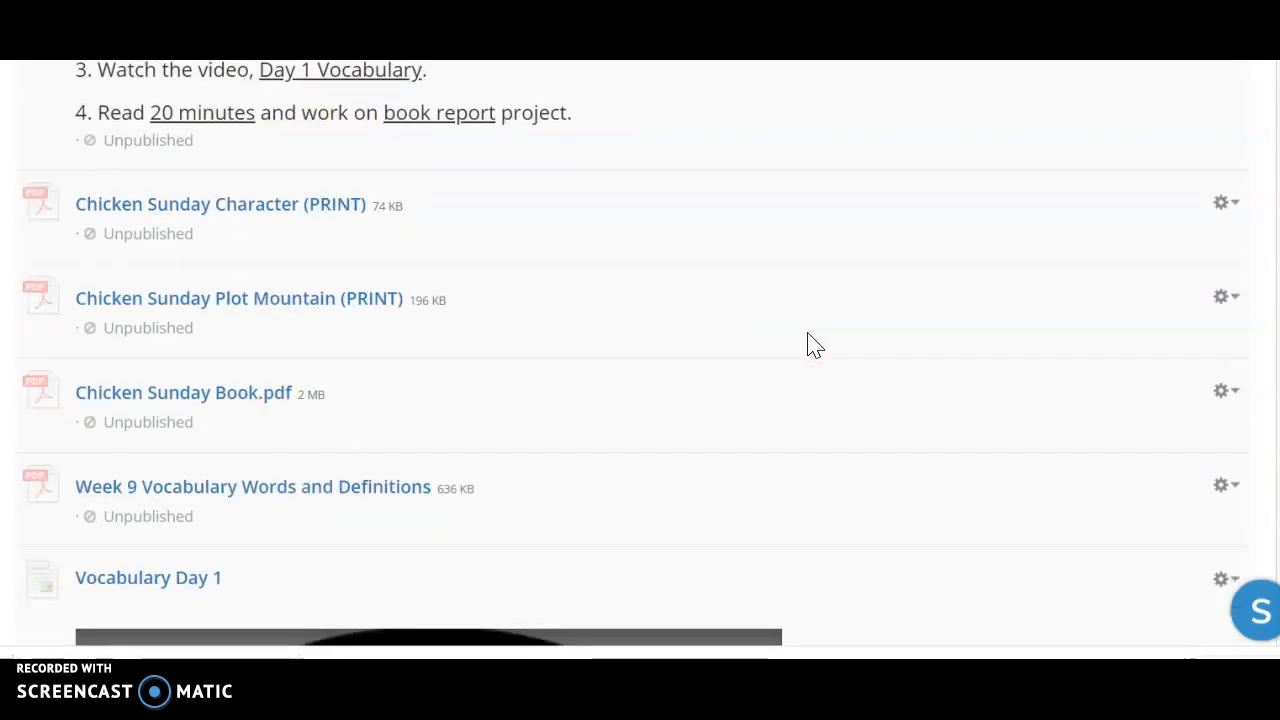
{"action": "mouse_move", "coordinate": [707, 225]}
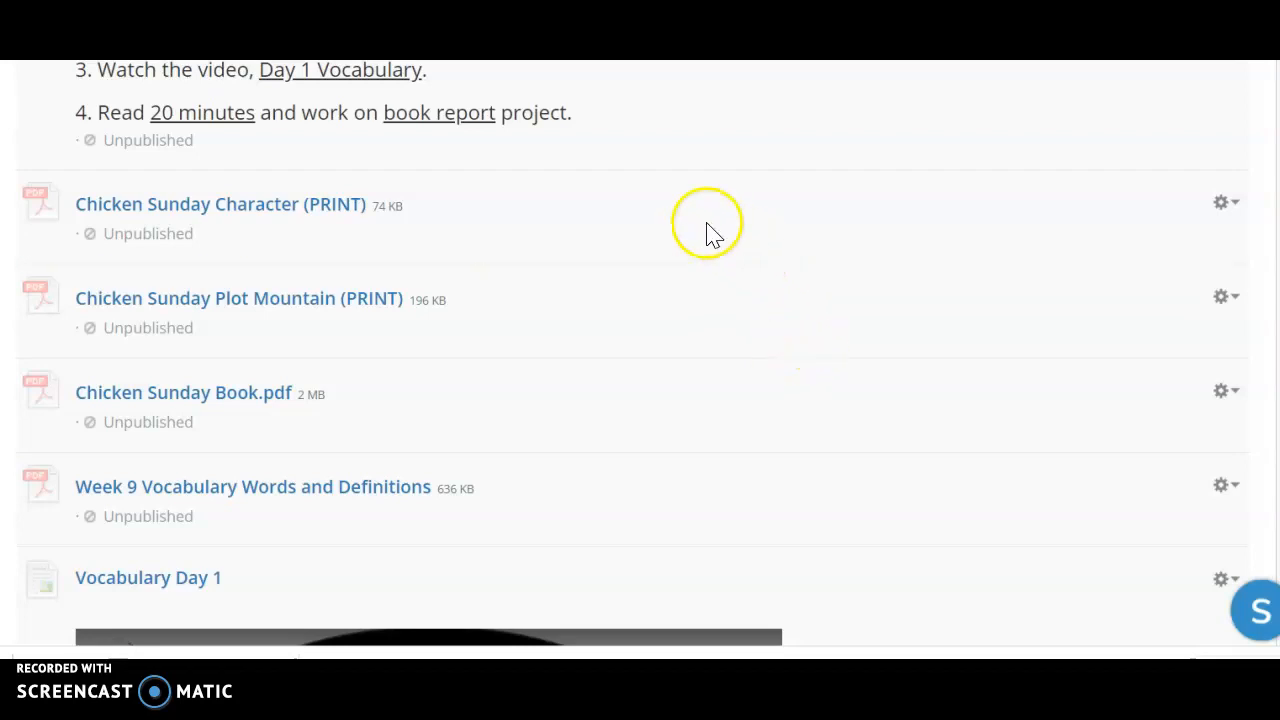
{"action": "mouse_move", "coordinate": [870, 430]}
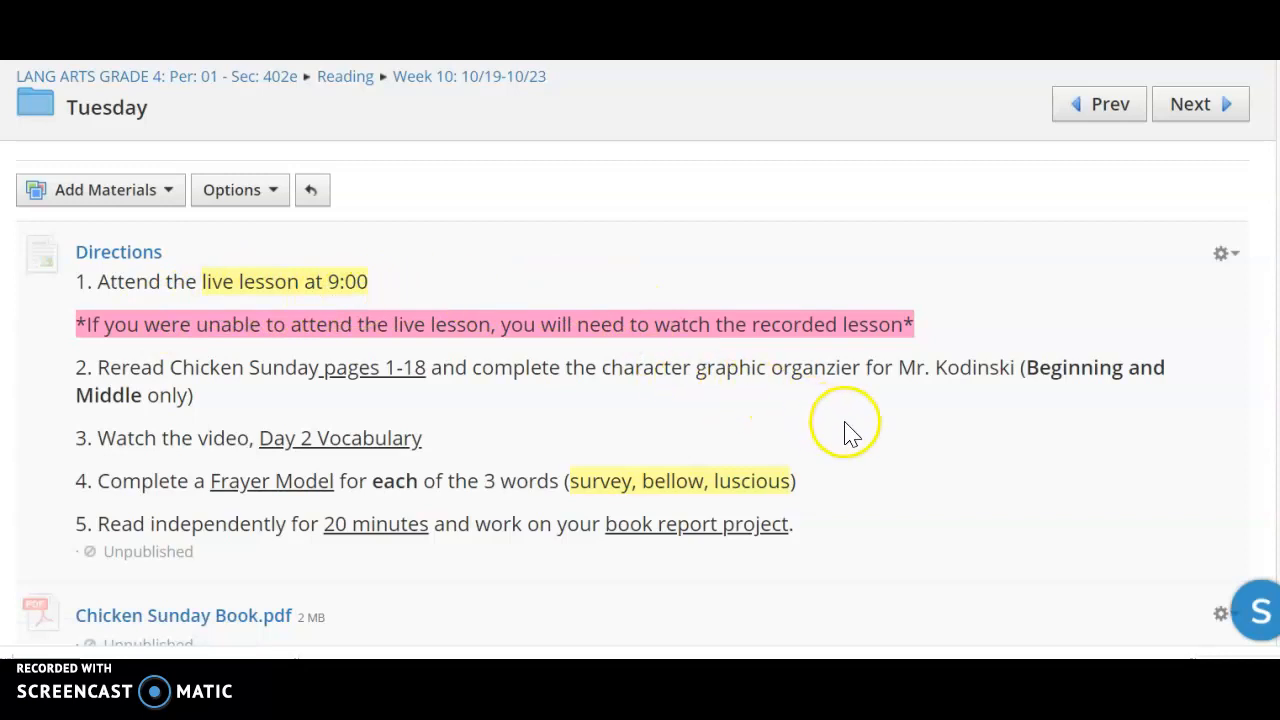
{"action": "mouse_move", "coordinate": [912, 487]}
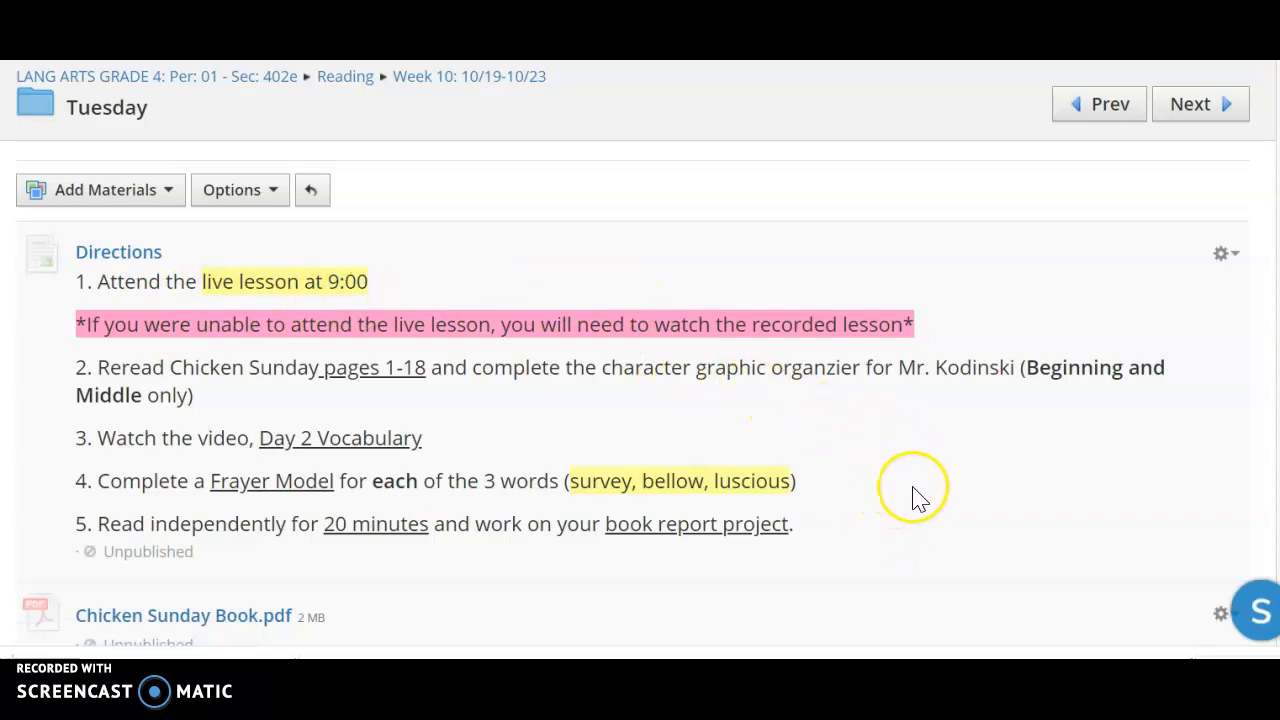
{"action": "mouse_move", "coordinate": [918, 500]}
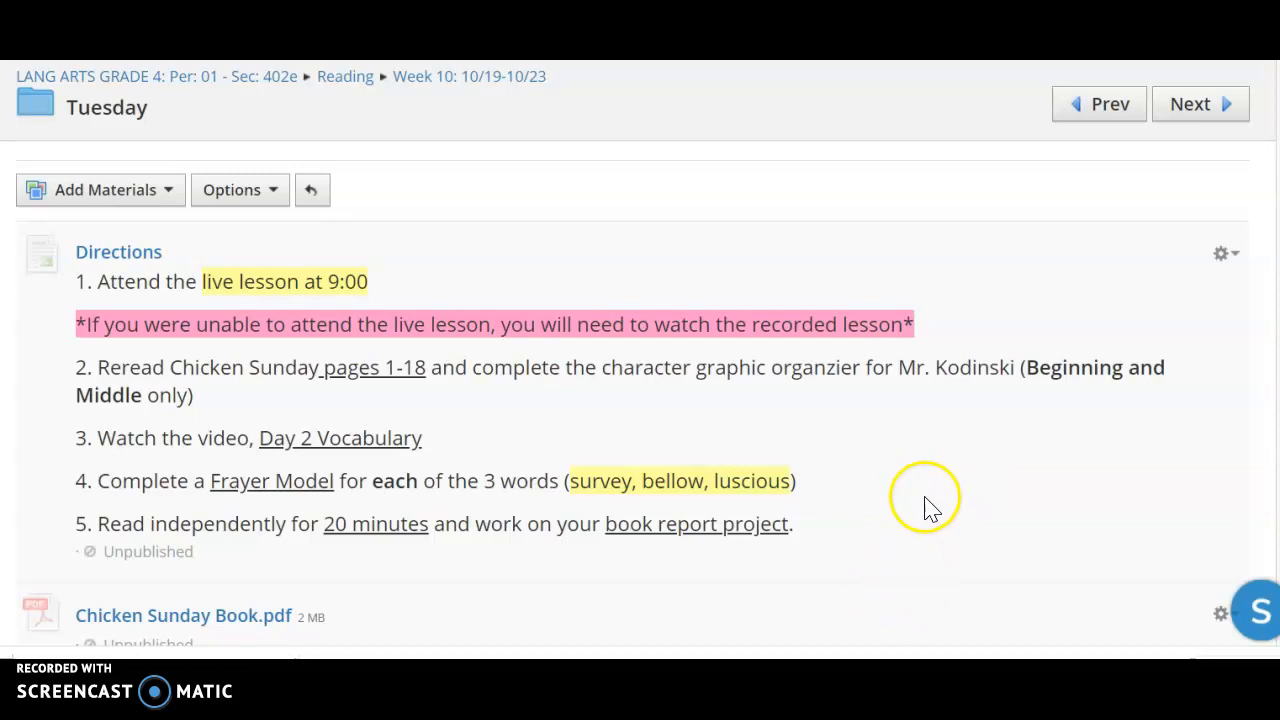
{"action": "mouse_move", "coordinate": [954, 503]}
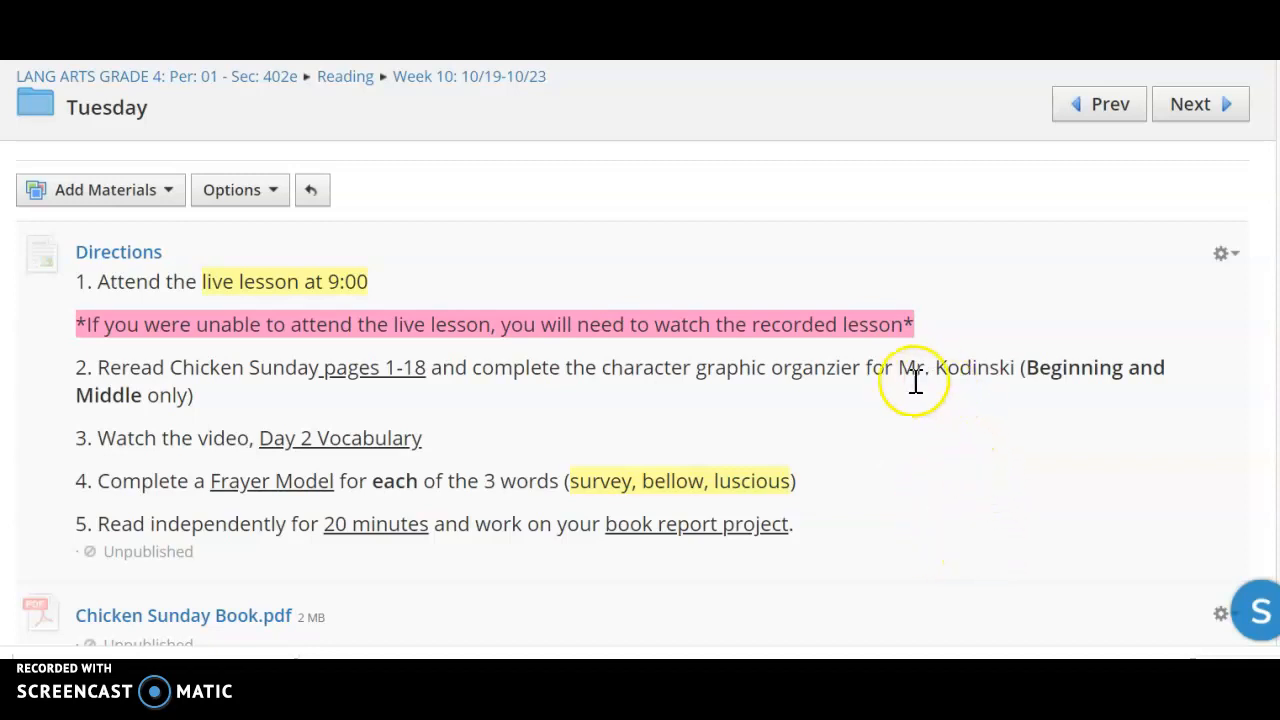
{"action": "mouse_move", "coordinate": [258, 360]}
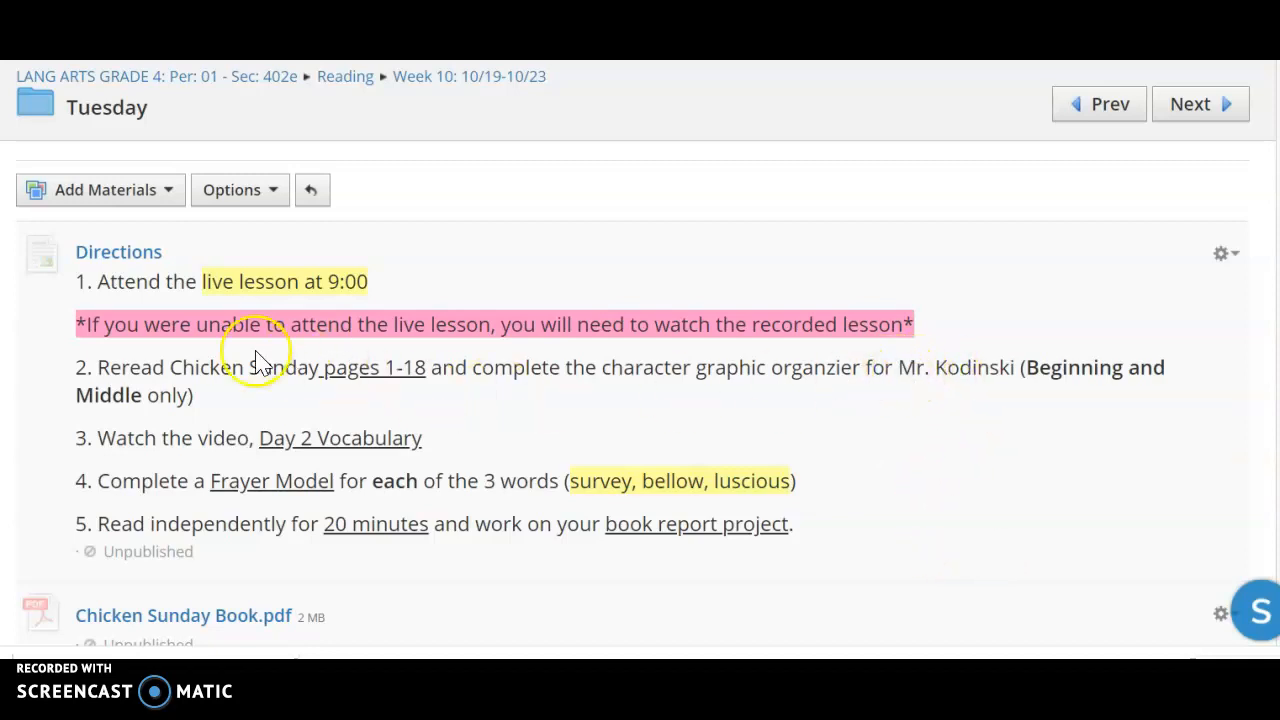
{"action": "mouse_move", "coordinate": [740, 324]}
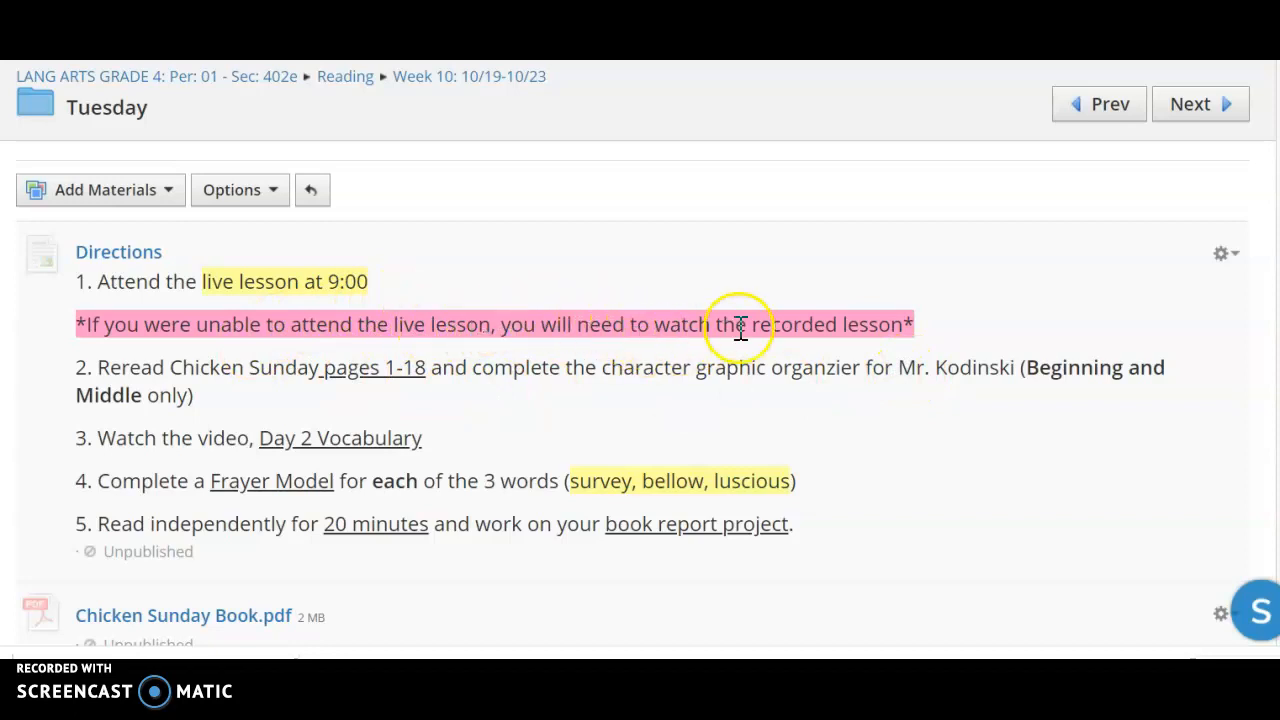
{"action": "scroll", "scroll_direction": "down", "scroll_amount": 3}
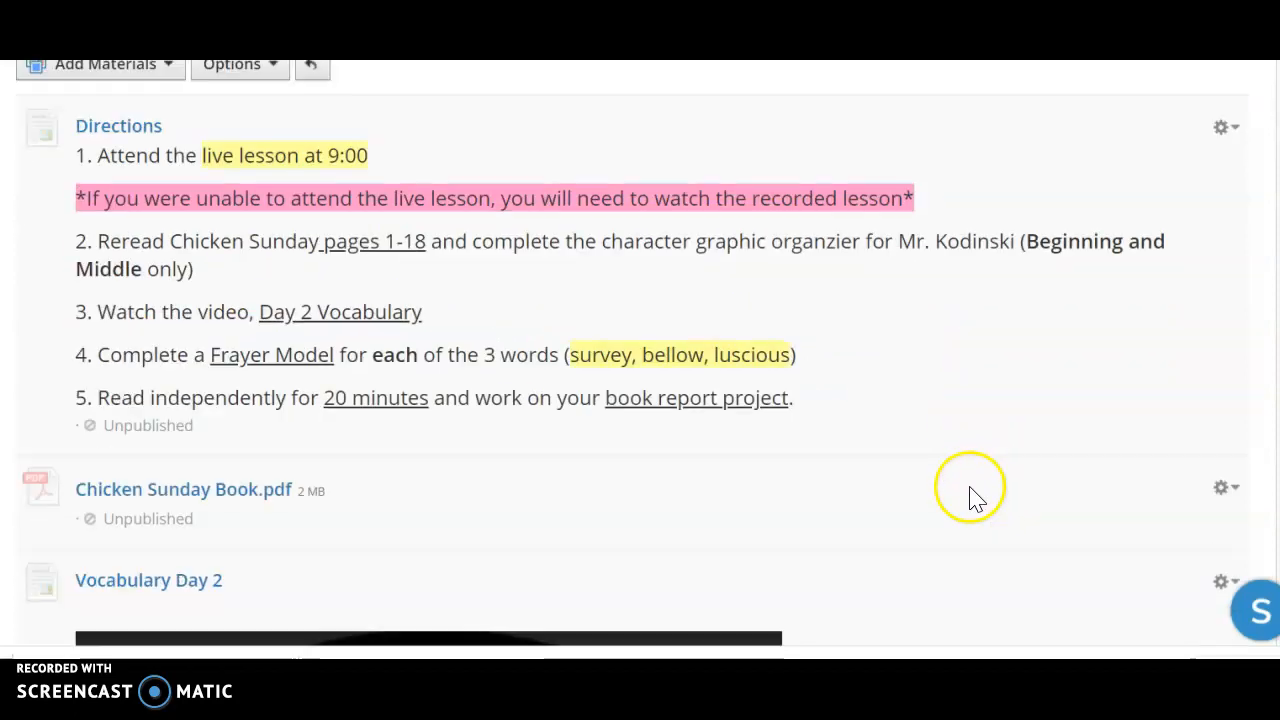
{"action": "mouse_move", "coordinate": [620, 285]}
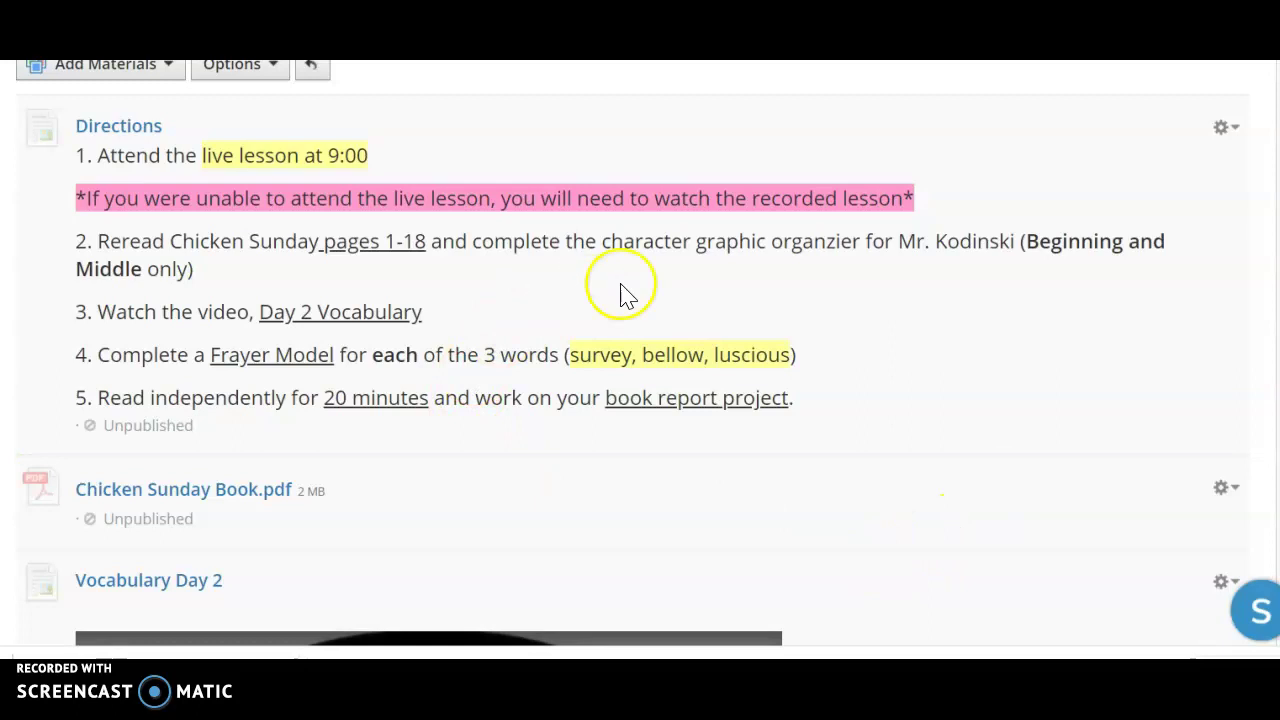
{"action": "mouse_move", "coordinate": [452, 473]}
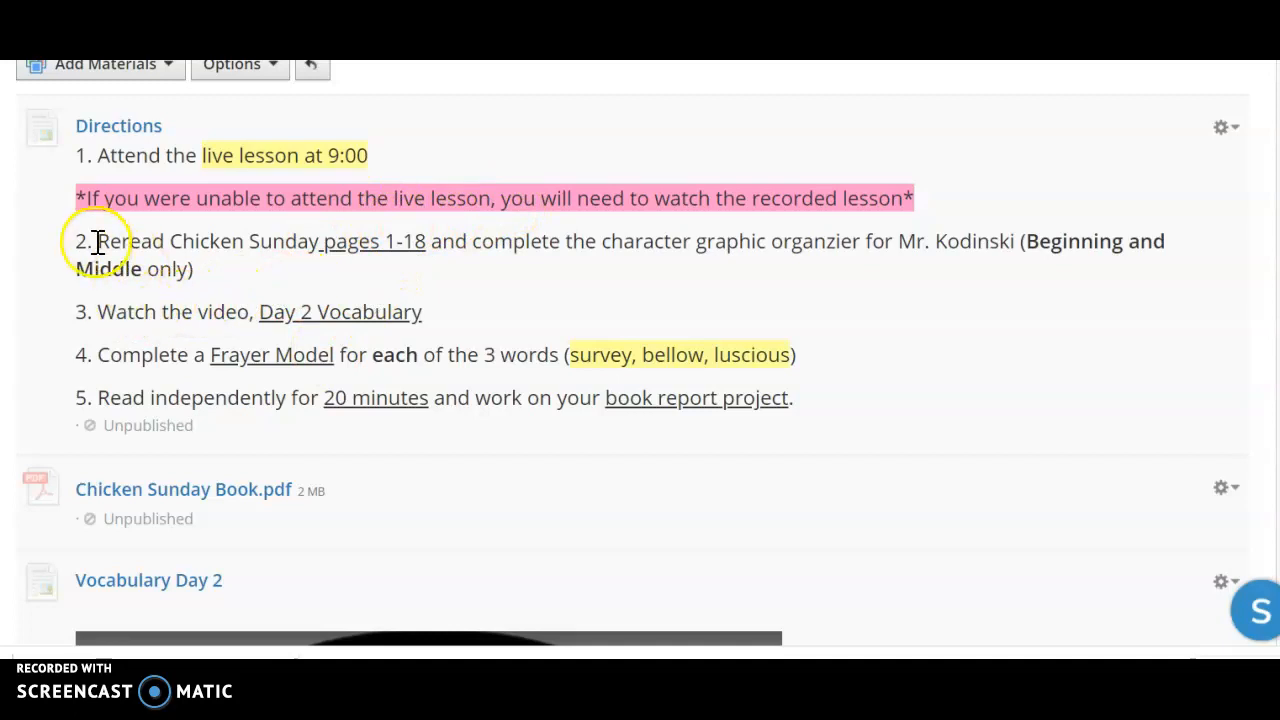
{"action": "mouse_move", "coordinate": [128, 233]}
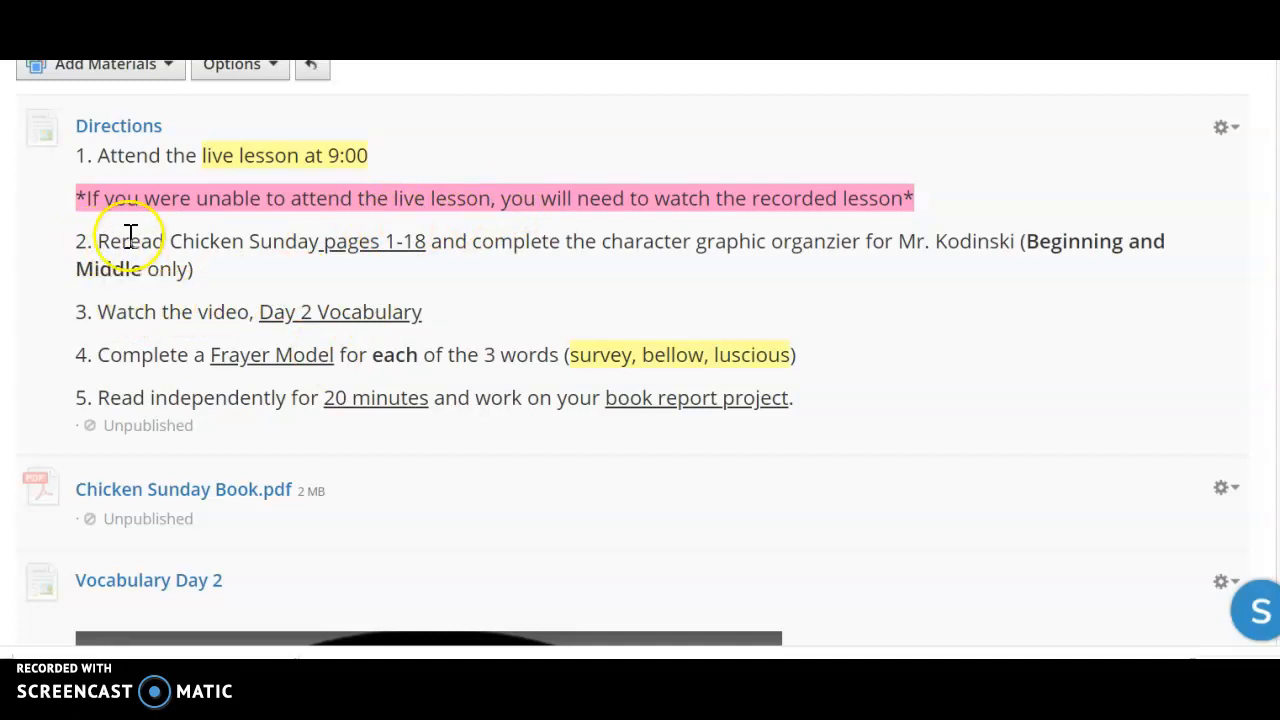
{"action": "mouse_move", "coordinate": [98, 240]}
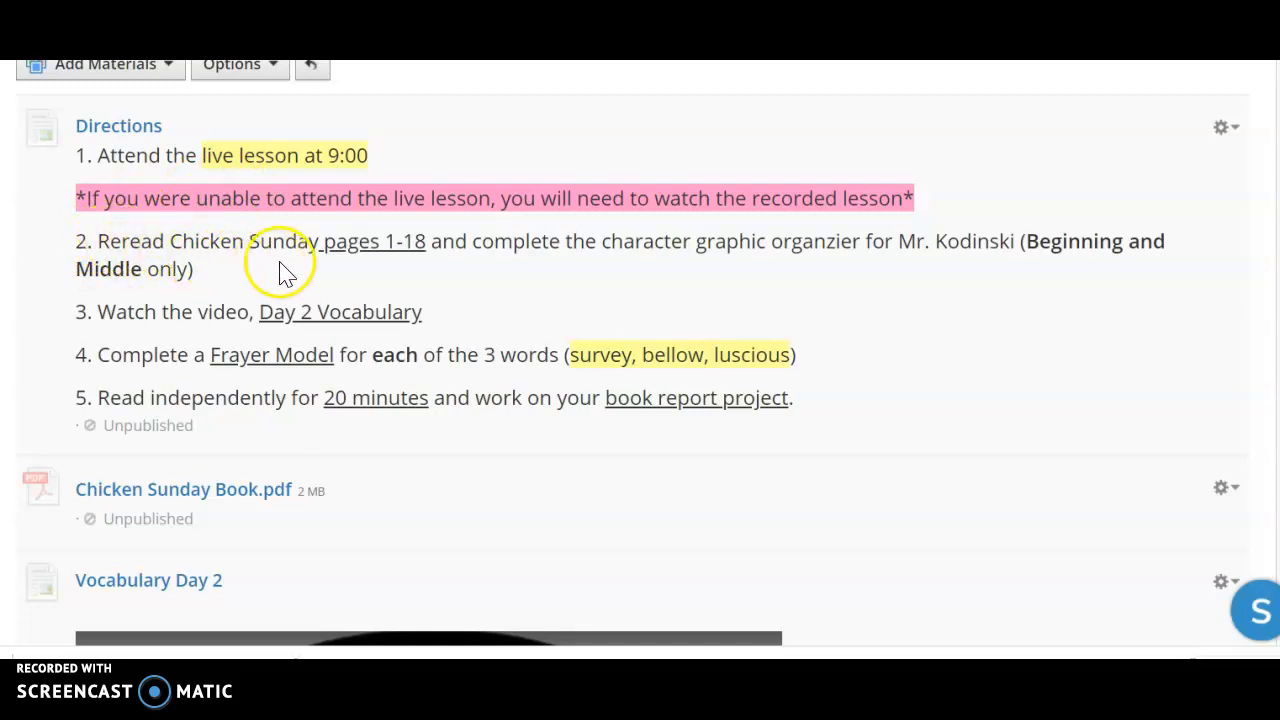
{"action": "mouse_move", "coordinate": [415, 255]}
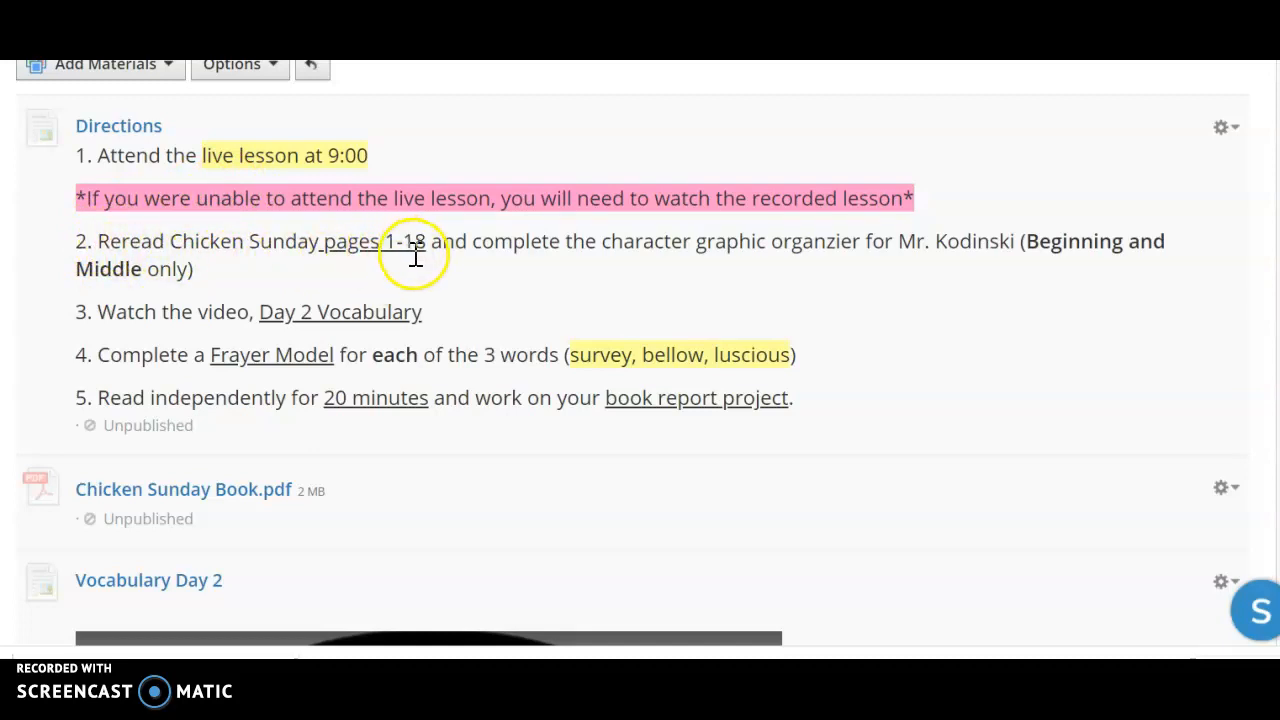
{"action": "mouse_move", "coordinate": [864, 272]}
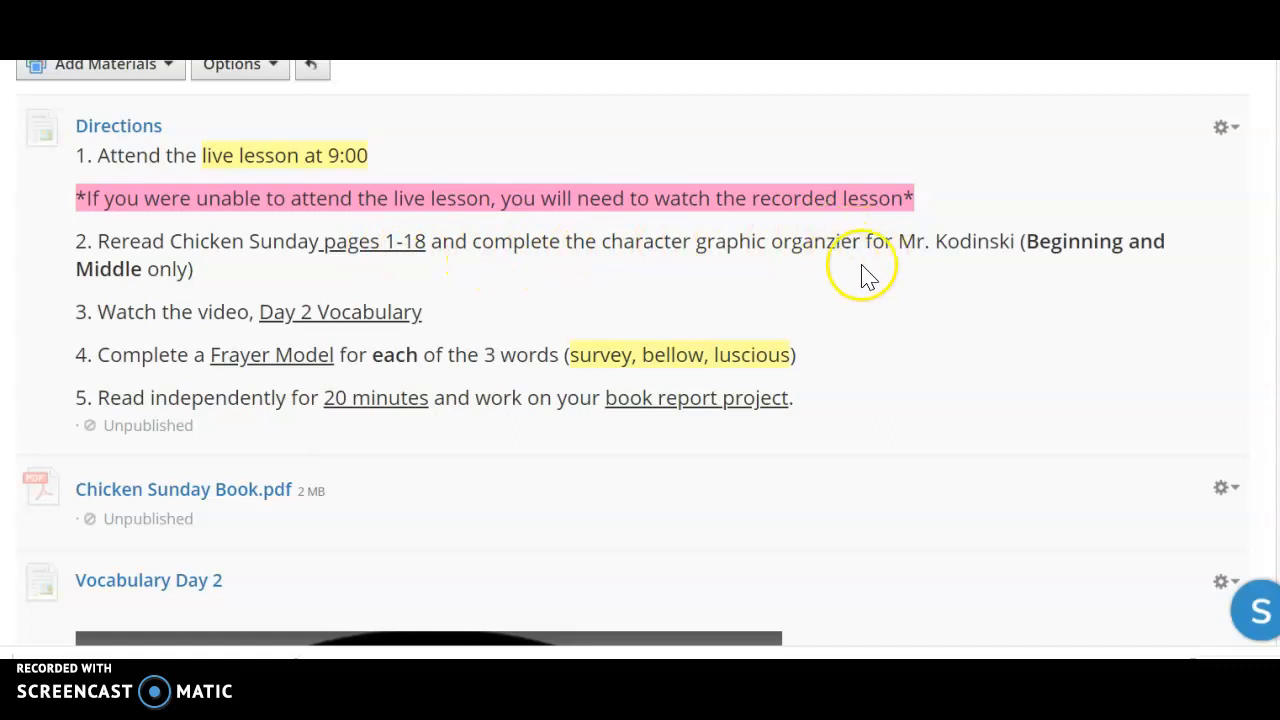
{"action": "mouse_move", "coordinate": [908, 283]}
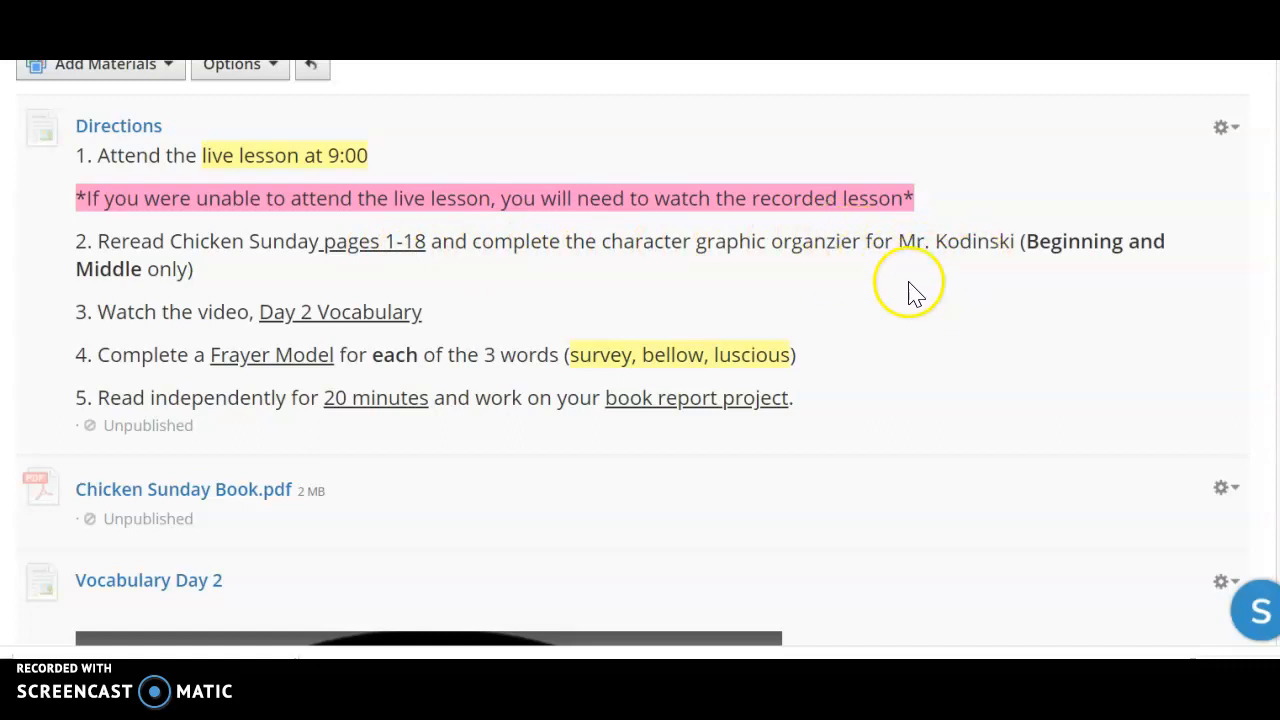
{"action": "mouse_move", "coordinate": [965, 288]}
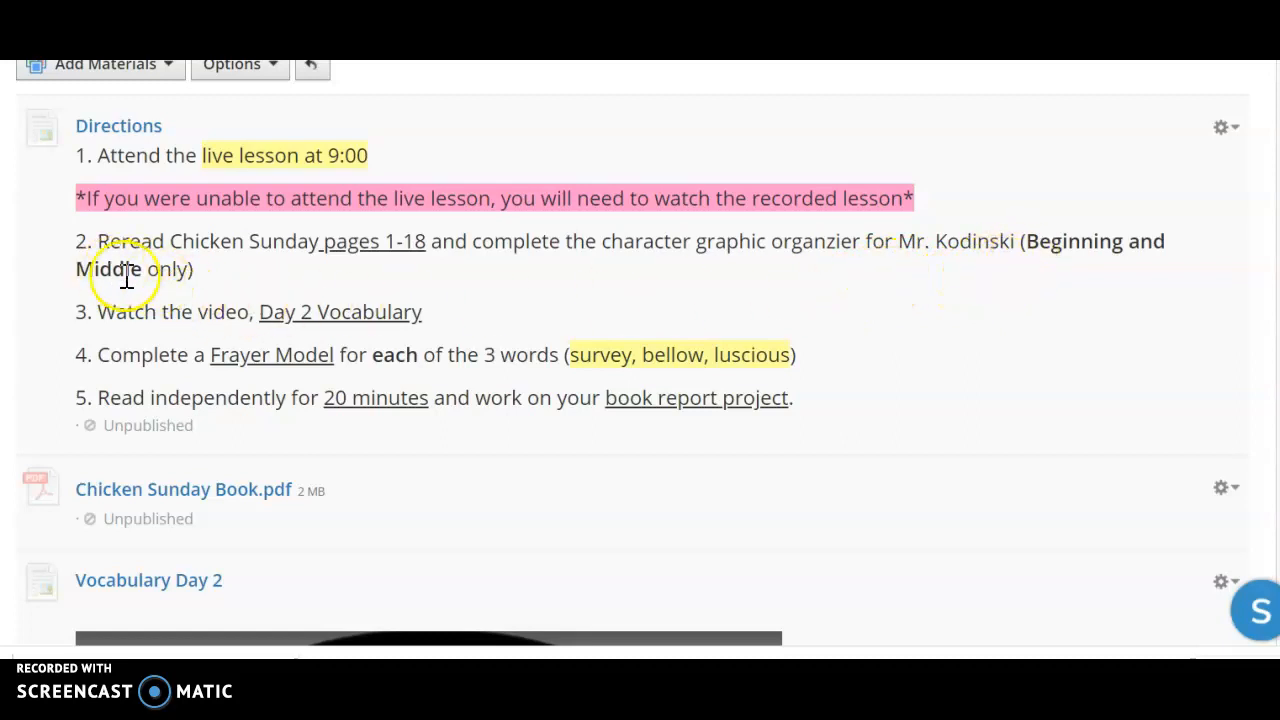
{"action": "mouse_move", "coordinate": [609, 340]}
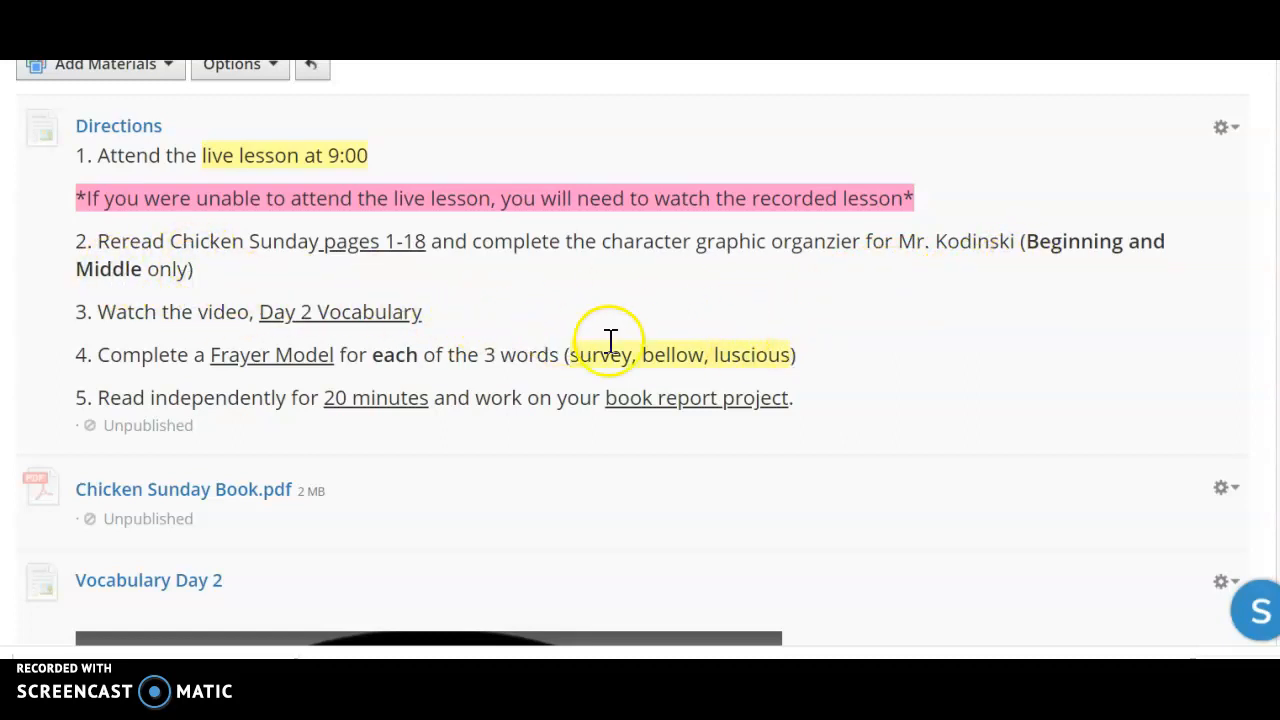
Scroll past the Directions to the Chicken Sunday Book.pdf and Week 10 Voc Day 2 video.
{"action": "scroll", "scroll_direction": "down", "scroll_amount": 3}
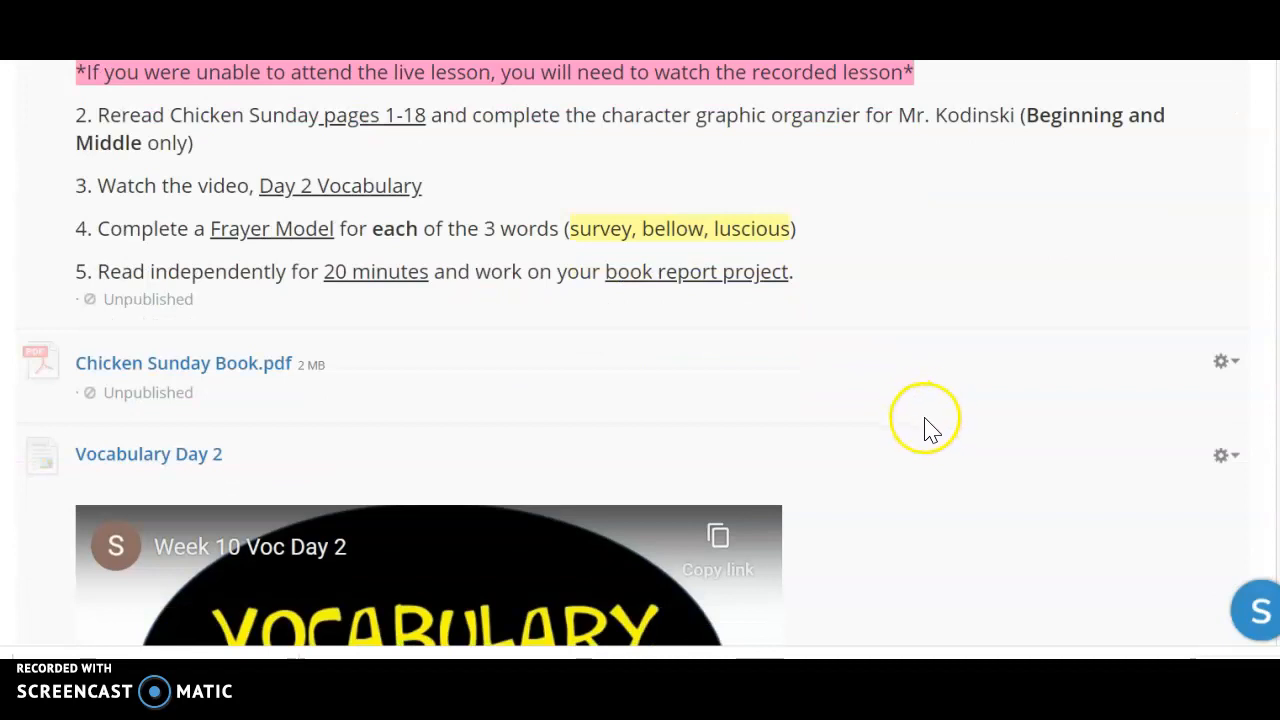
{"action": "mouse_move", "coordinate": [668, 228]}
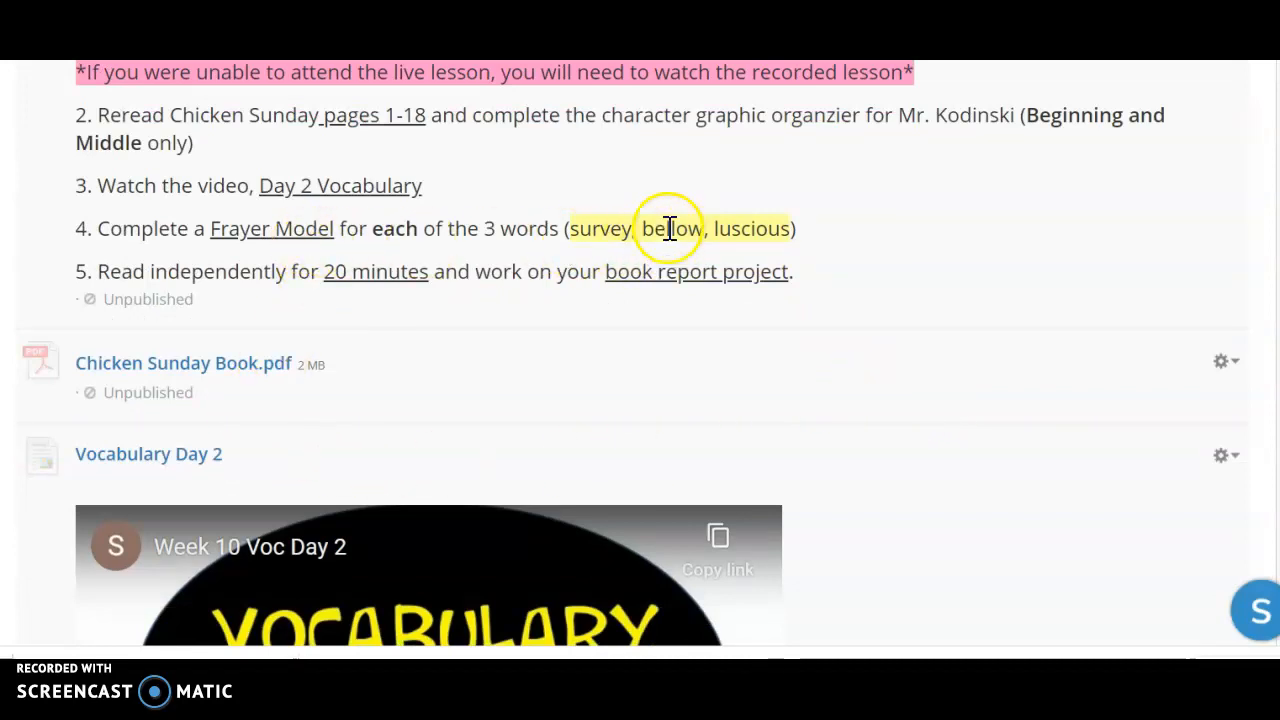
{"action": "mouse_move", "coordinate": [470, 376]}
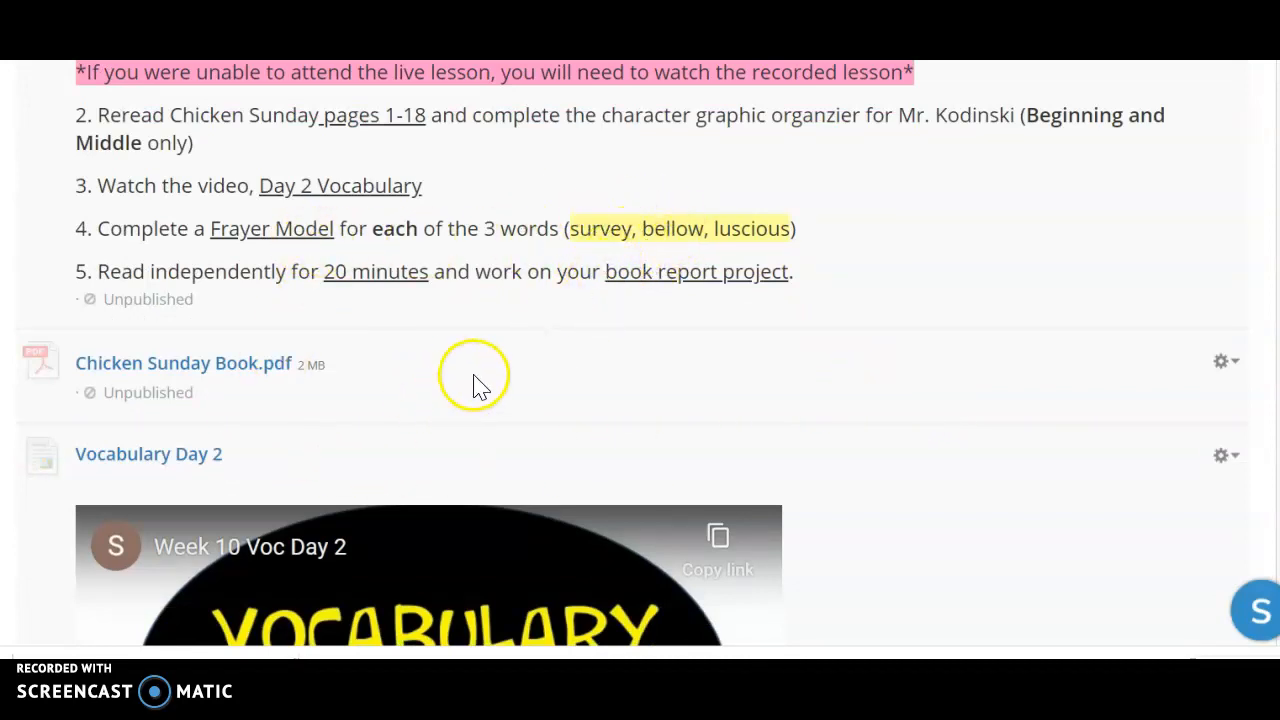
{"action": "mouse_move", "coordinate": [600, 345]}
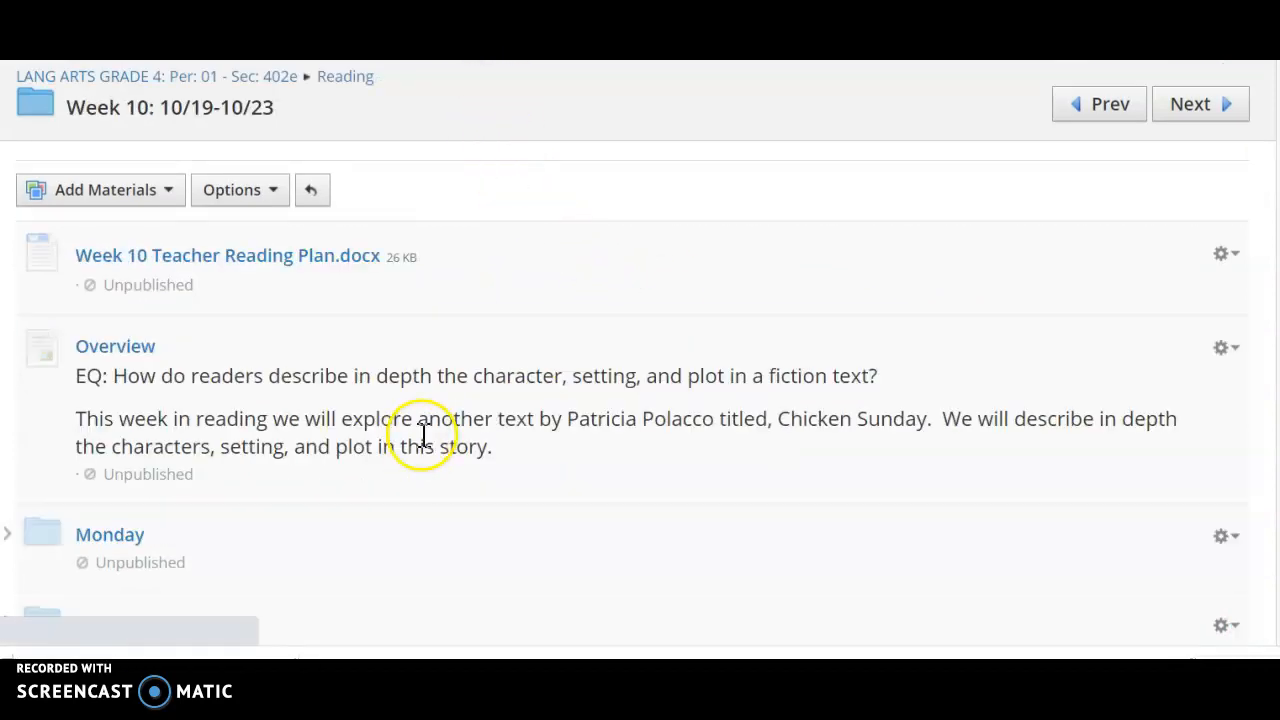
Scroll to the next day's directions: reread pages 21-32, plot mountain, Day 3 Vocabulary.
{"action": "scroll", "scroll_direction": "down", "scroll_amount": 3}
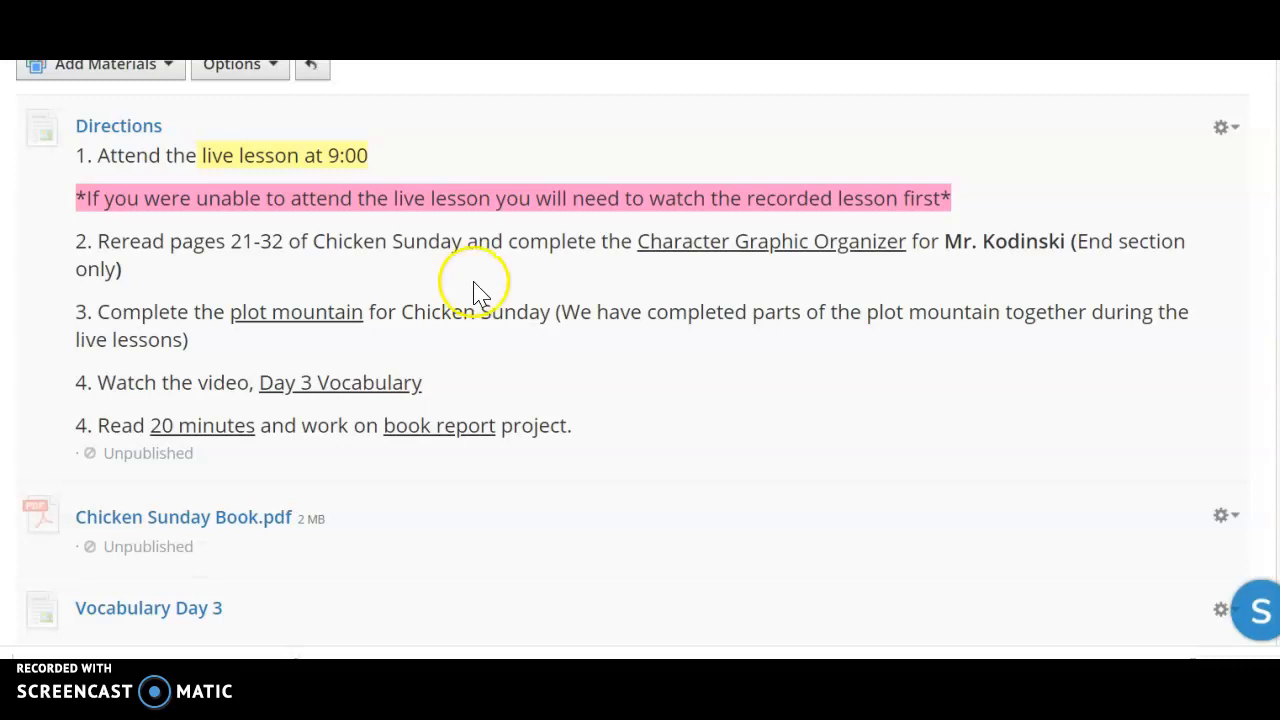
{"action": "mouse_move", "coordinate": [275, 345]}
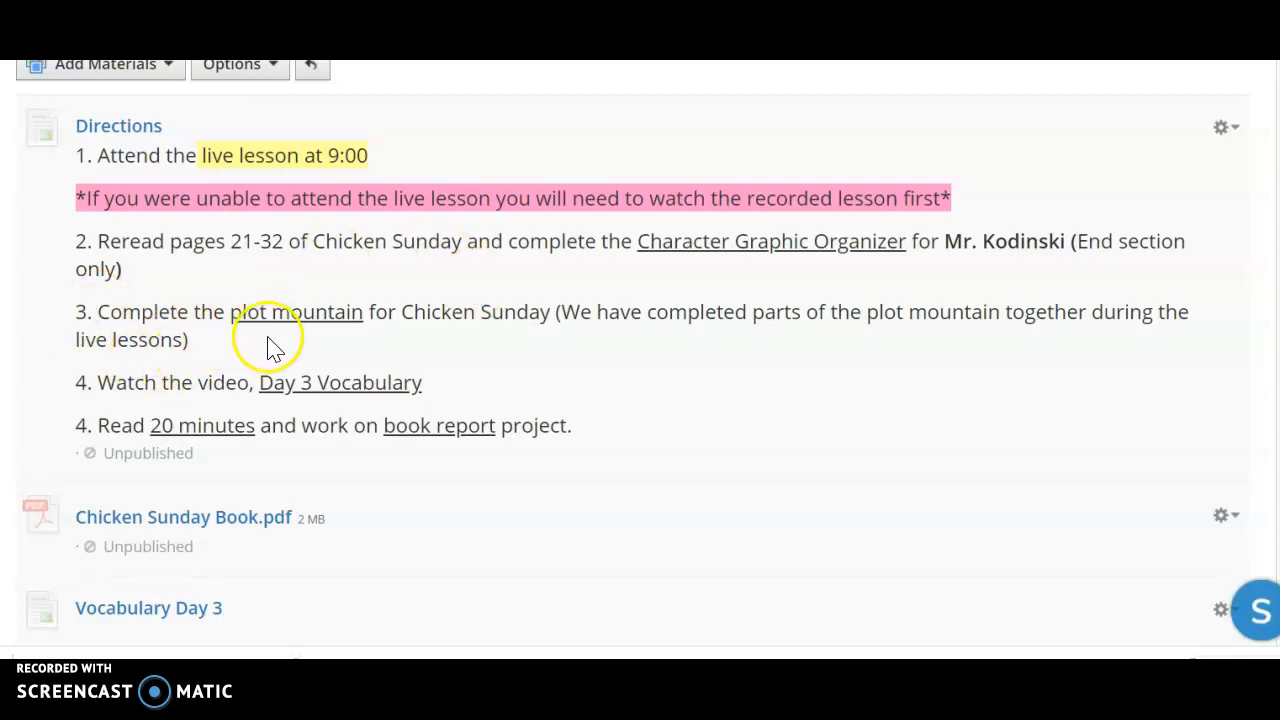
{"action": "mouse_move", "coordinate": [730, 285]}
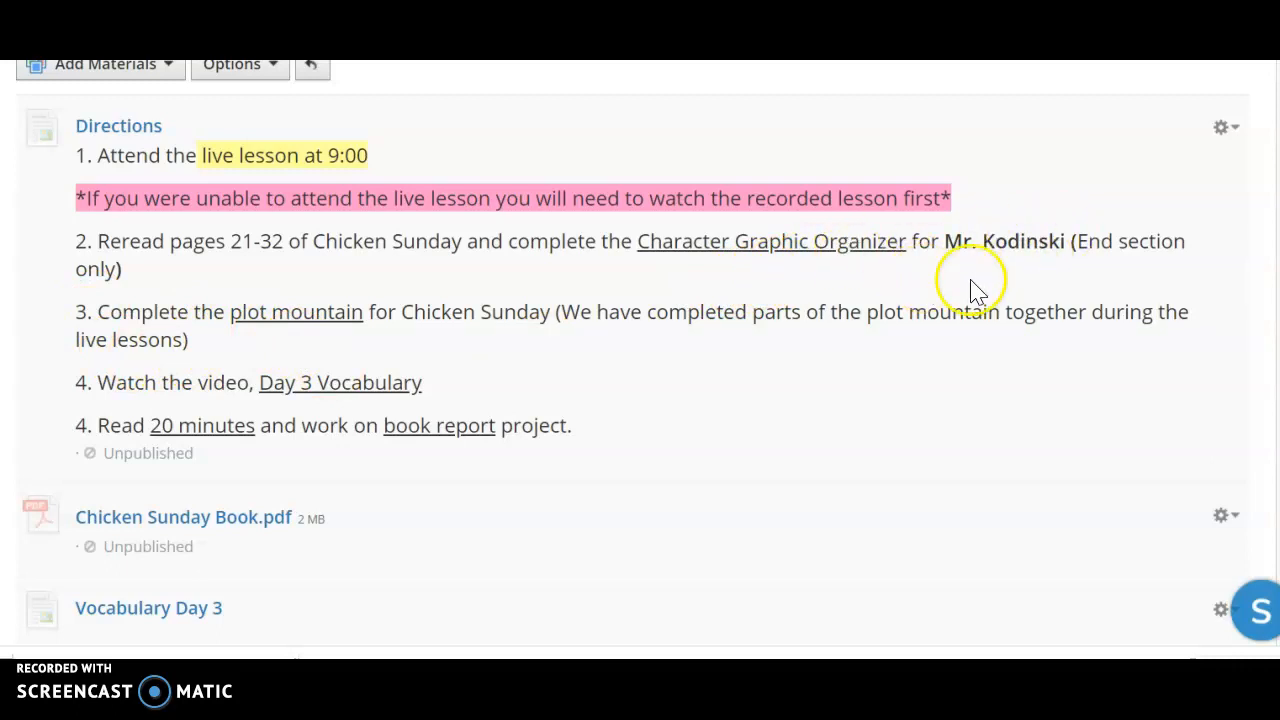
{"action": "mouse_move", "coordinate": [1108, 240]}
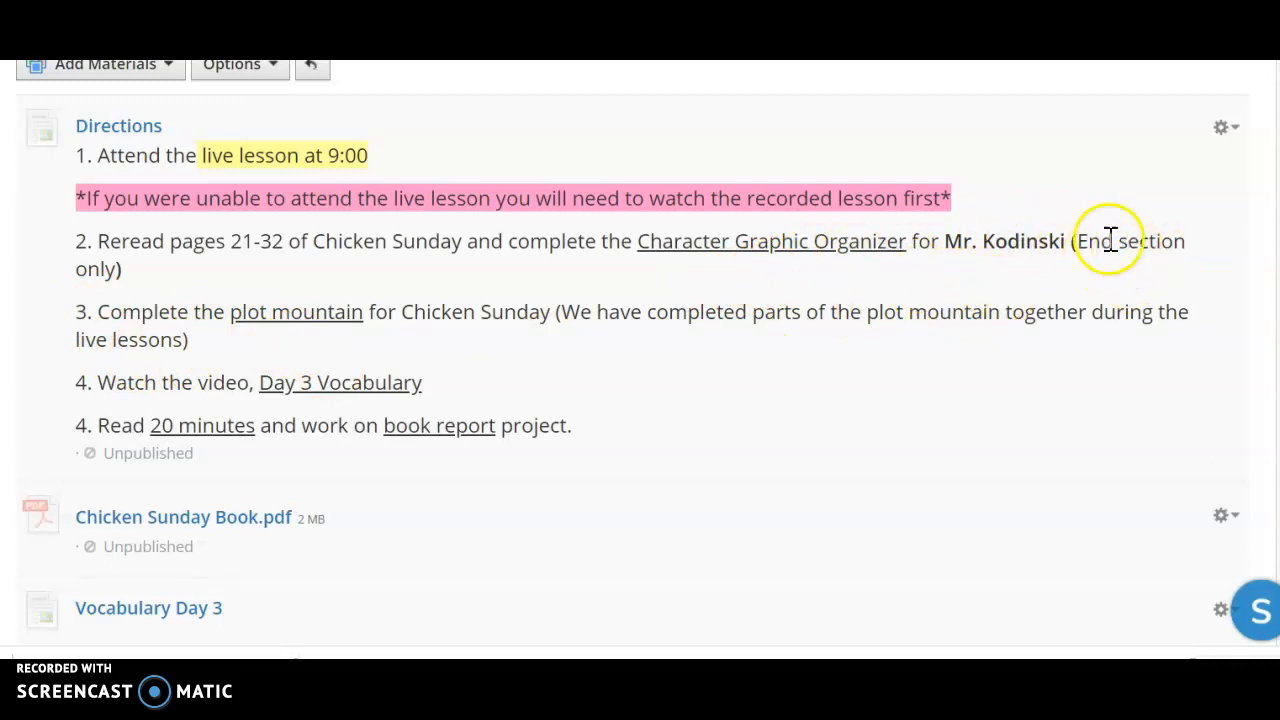
{"action": "scroll", "scroll_direction": "down", "scroll_amount": 3}
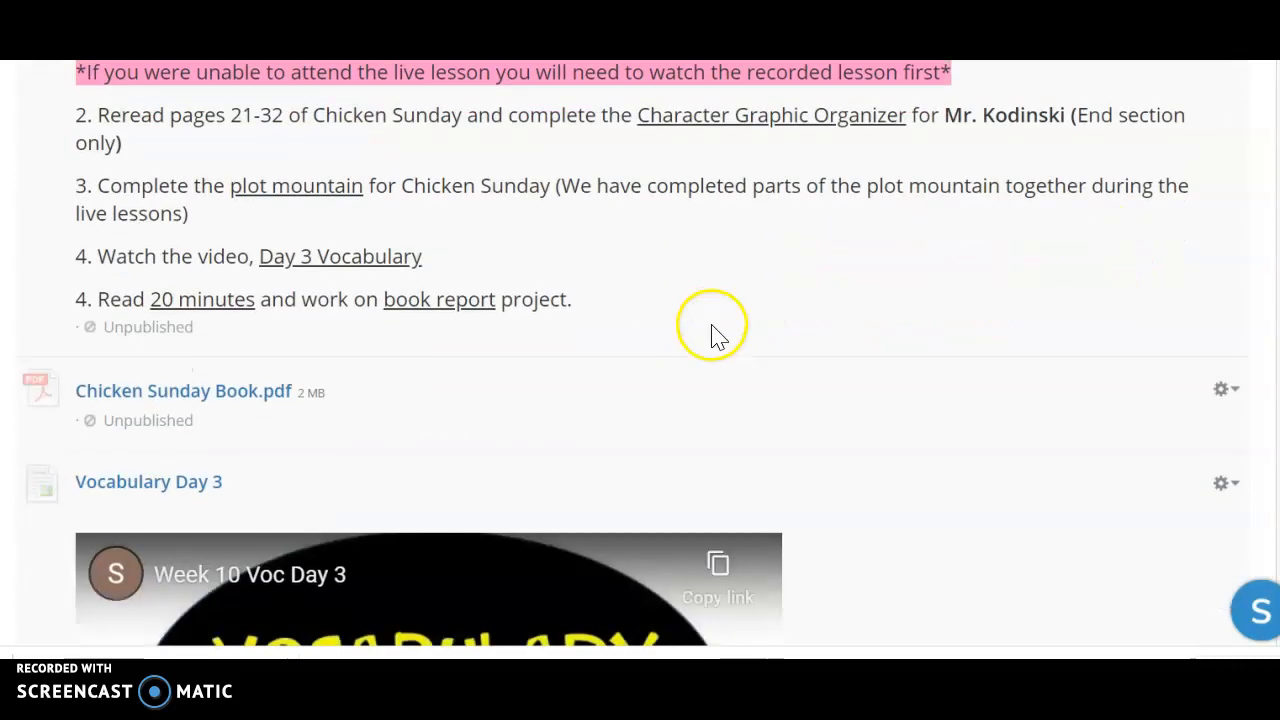
{"action": "scroll", "scroll_direction": "down", "scroll_amount": 3}
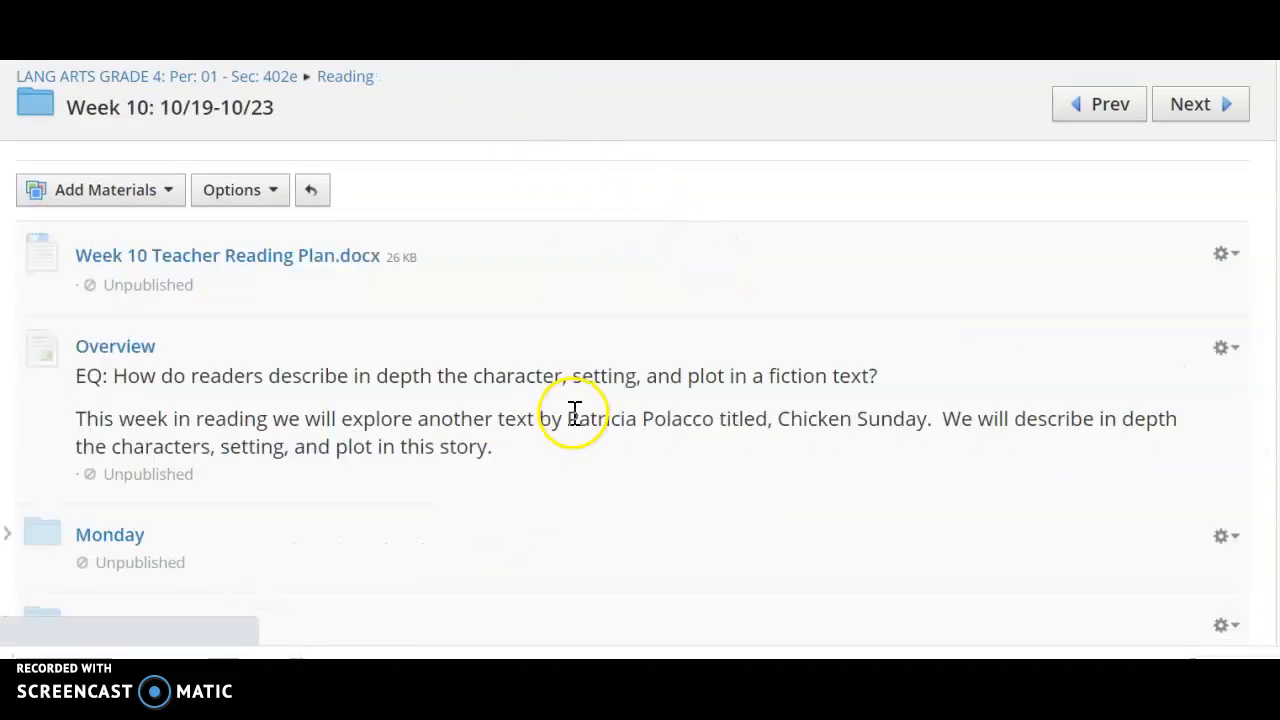
{"action": "scroll", "scroll_direction": "down", "scroll_amount": 3}
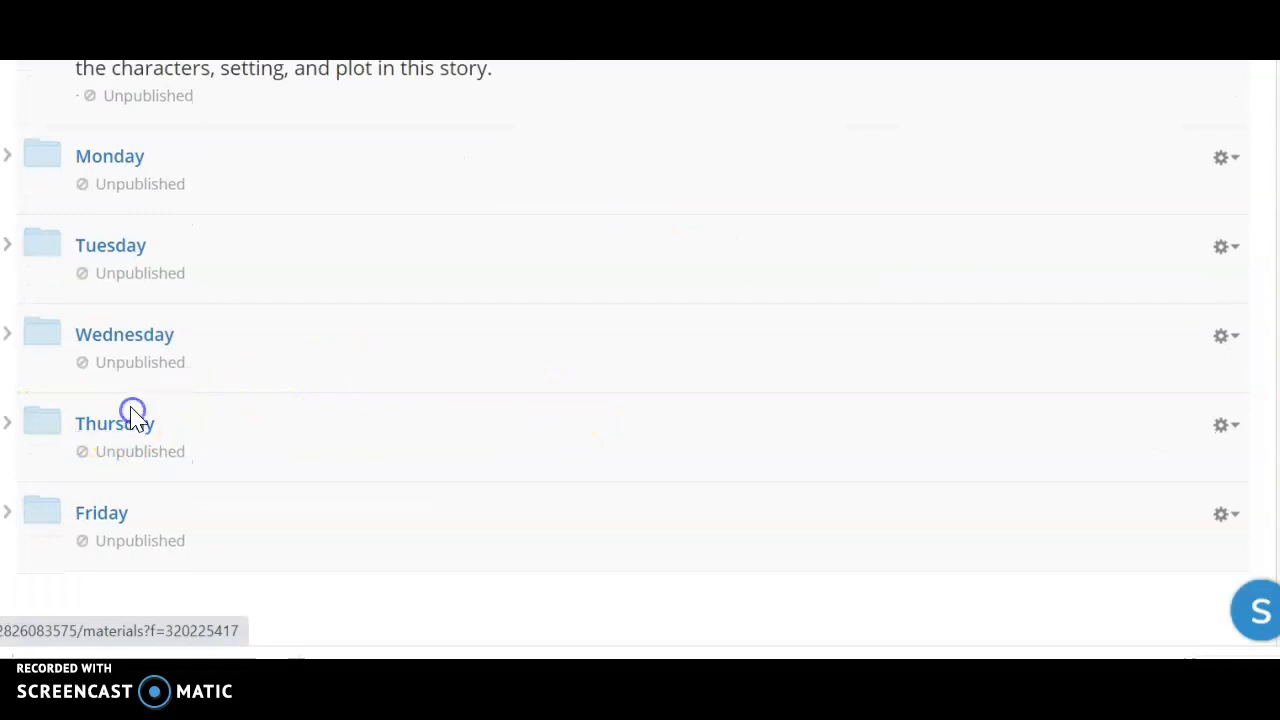
{"action": "left_click", "coordinate": [113, 423]}
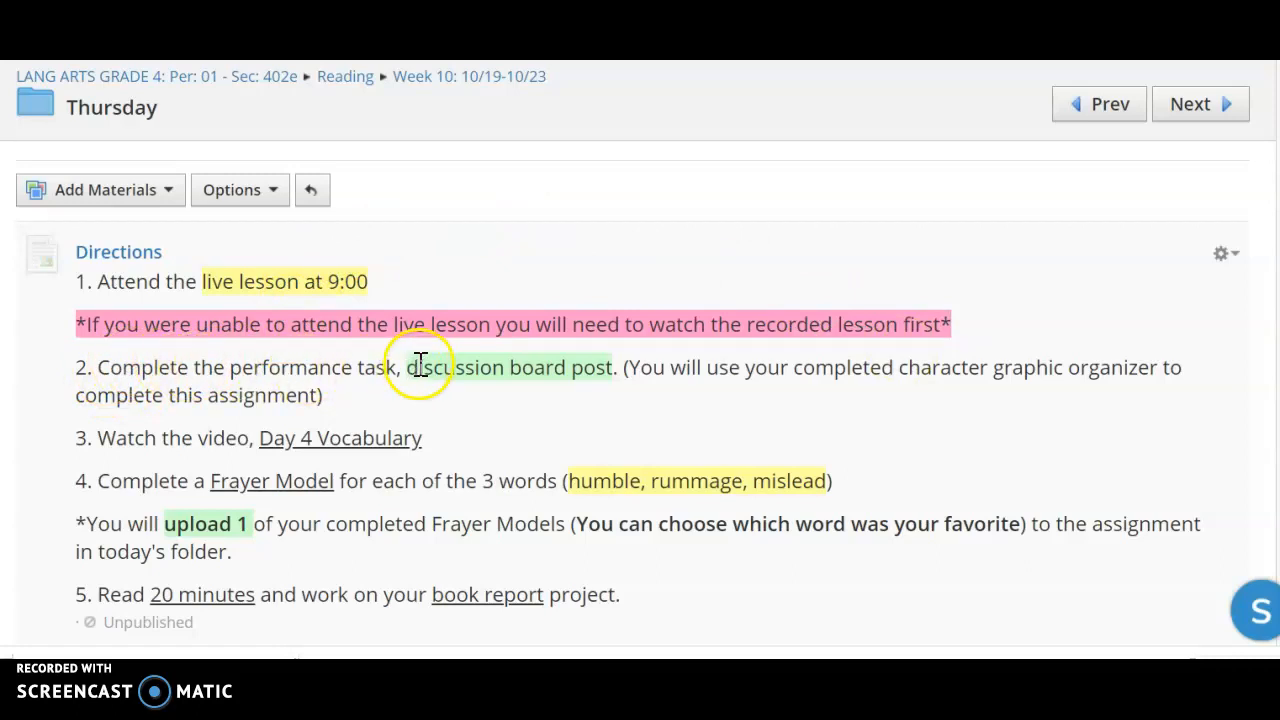
{"action": "scroll", "scroll_direction": "down", "scroll_amount": 3}
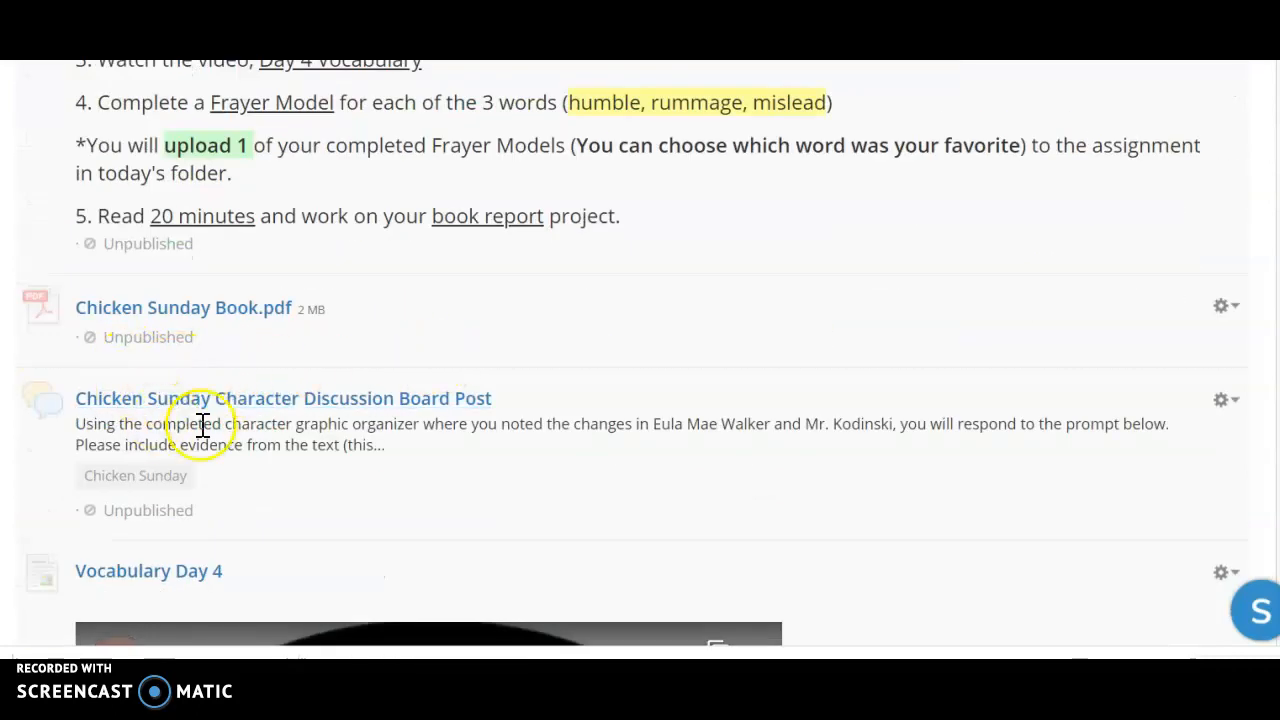
{"action": "mouse_move", "coordinate": [90, 418]}
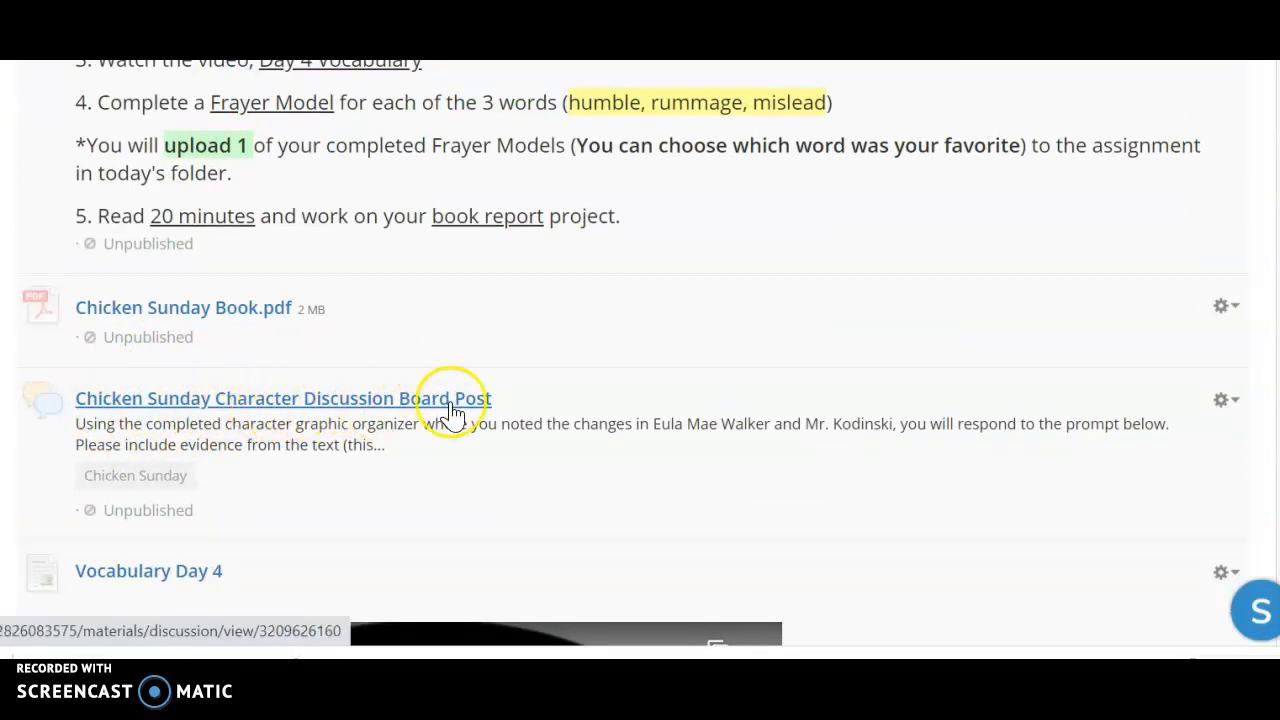
{"action": "mouse_move", "coordinate": [478, 515]}
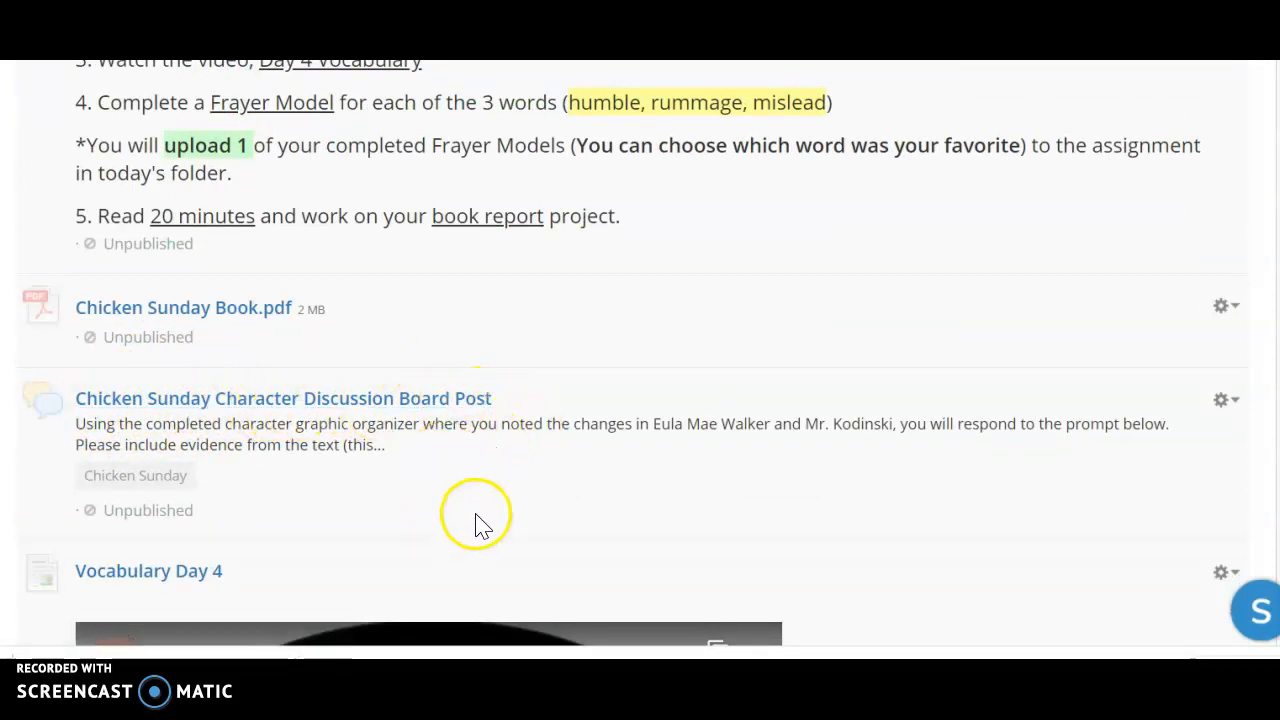
{"action": "mouse_move", "coordinate": [563, 492]}
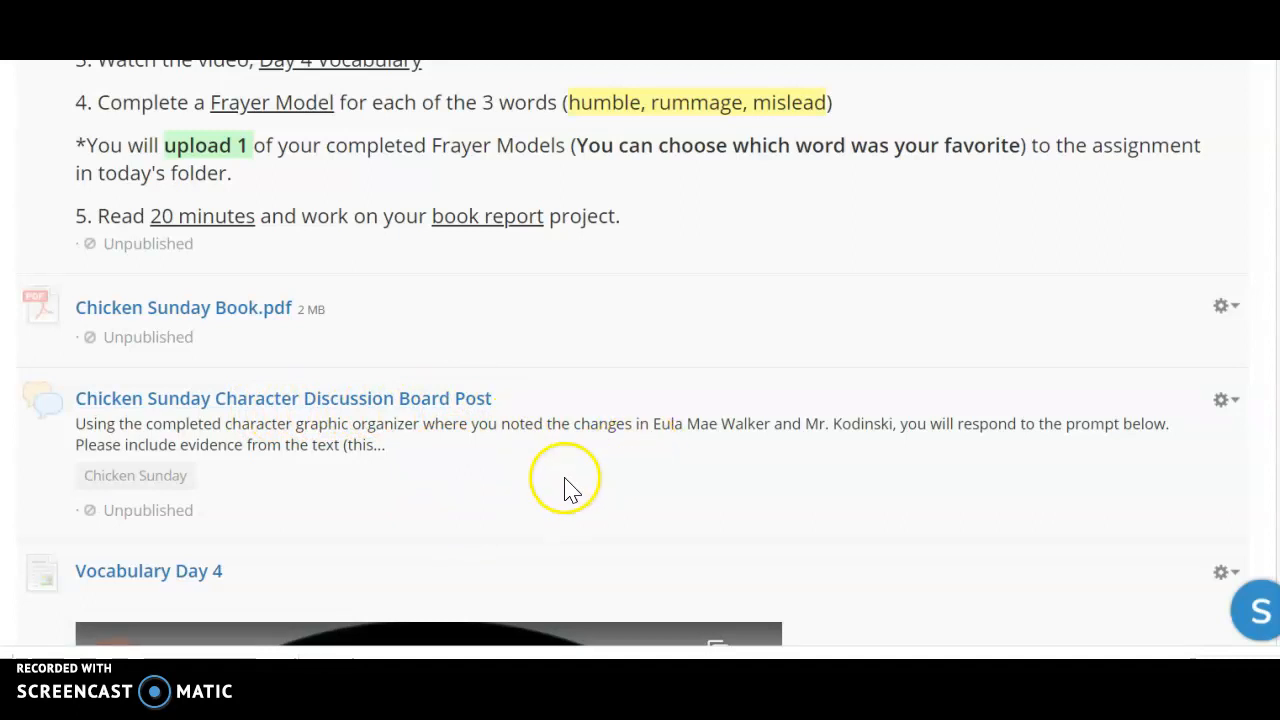
{"action": "mouse_move", "coordinate": [593, 443]}
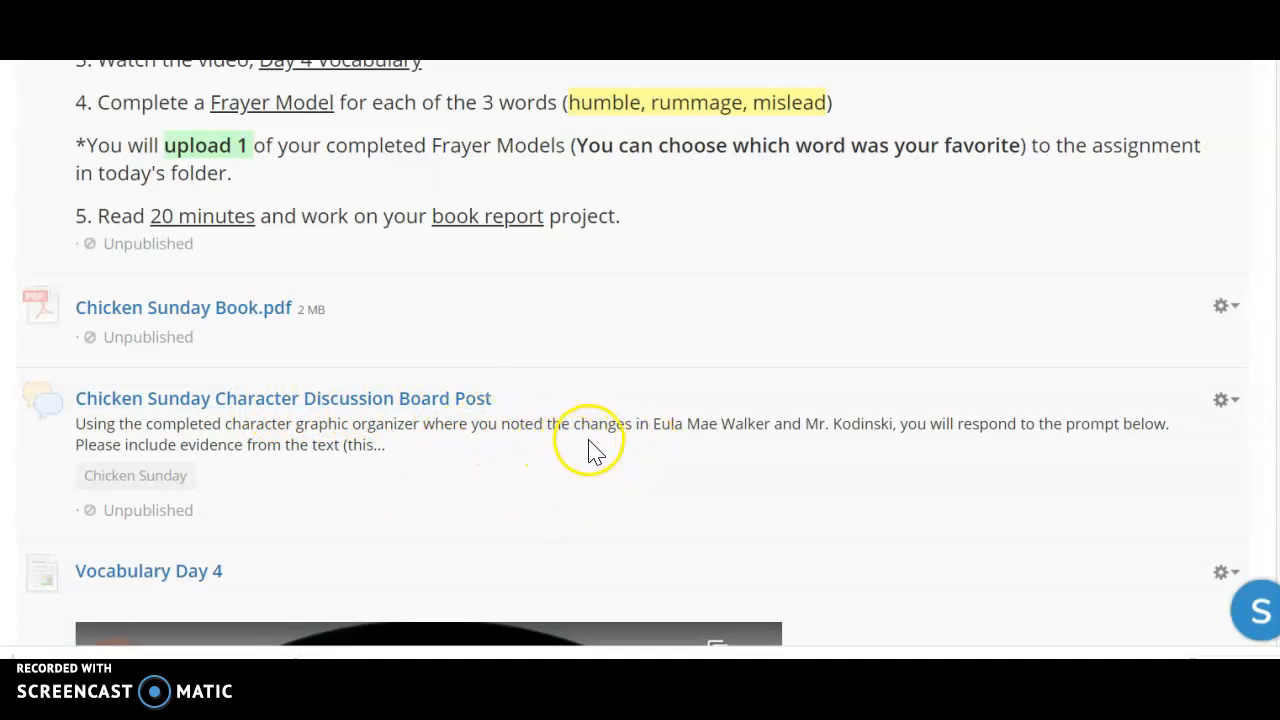
{"action": "mouse_move", "coordinate": [525, 465]}
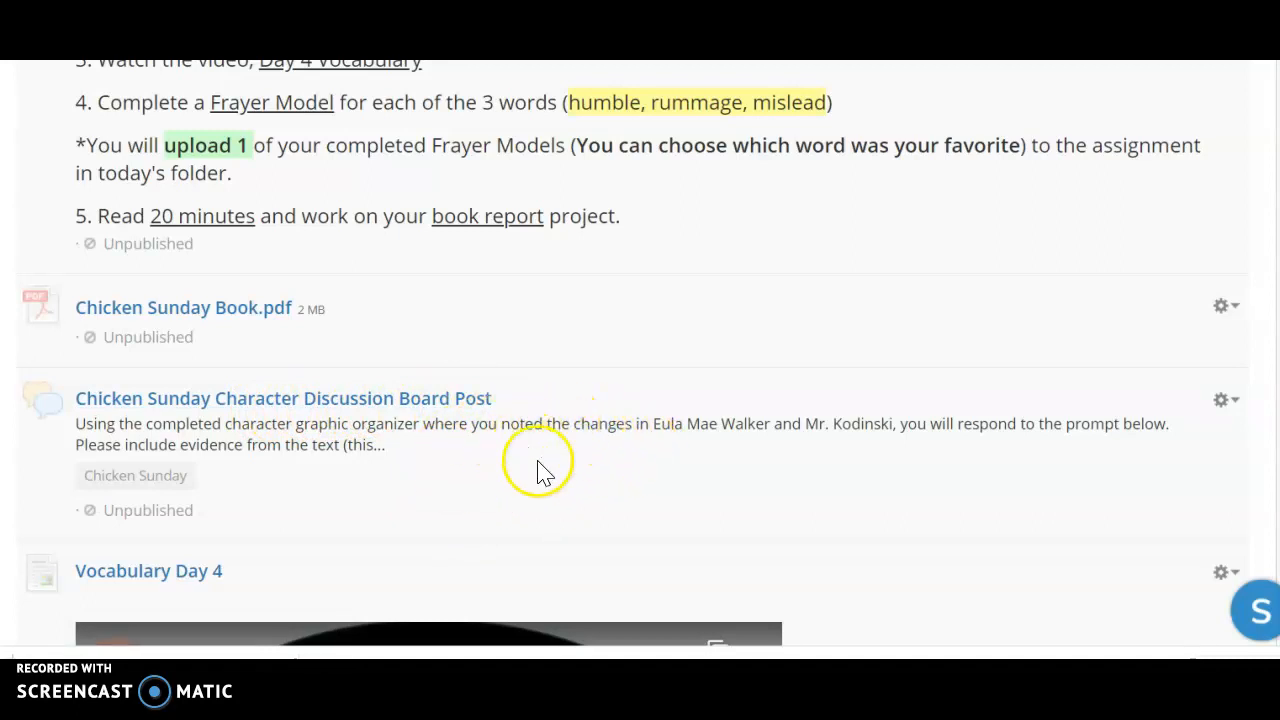
{"action": "mouse_move", "coordinate": [650, 465]}
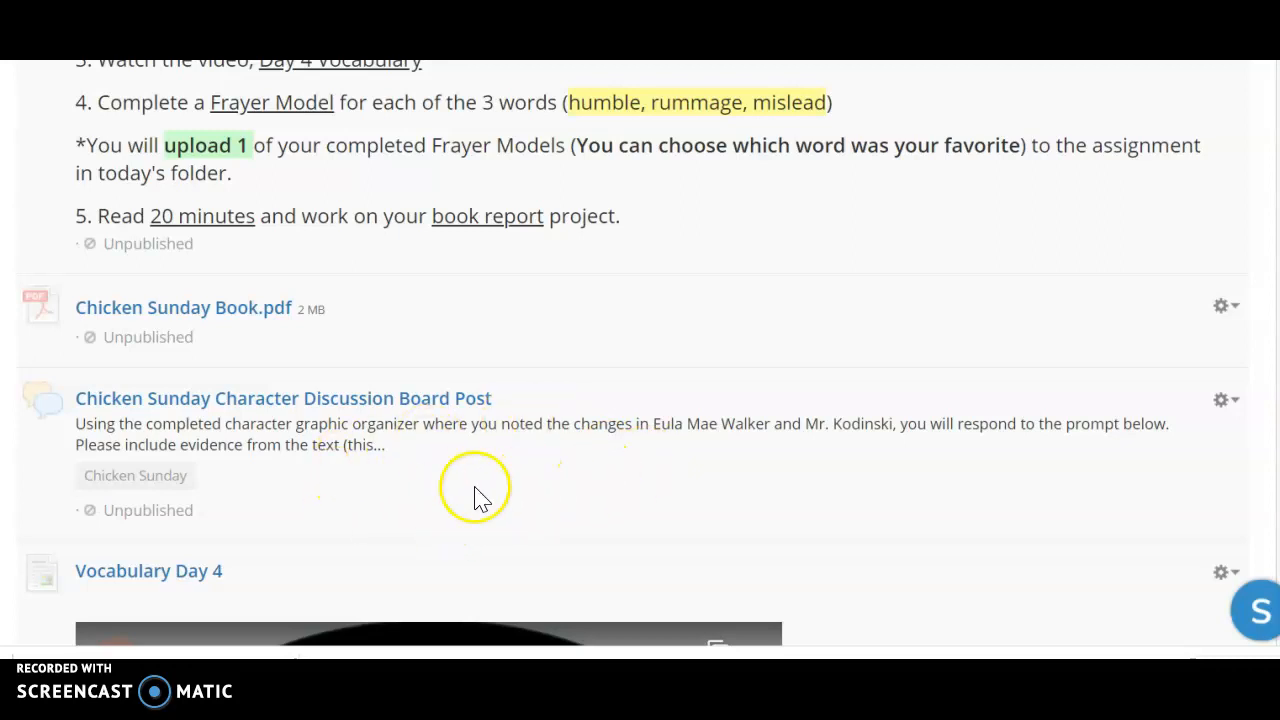
{"action": "mouse_move", "coordinate": [567, 490]}
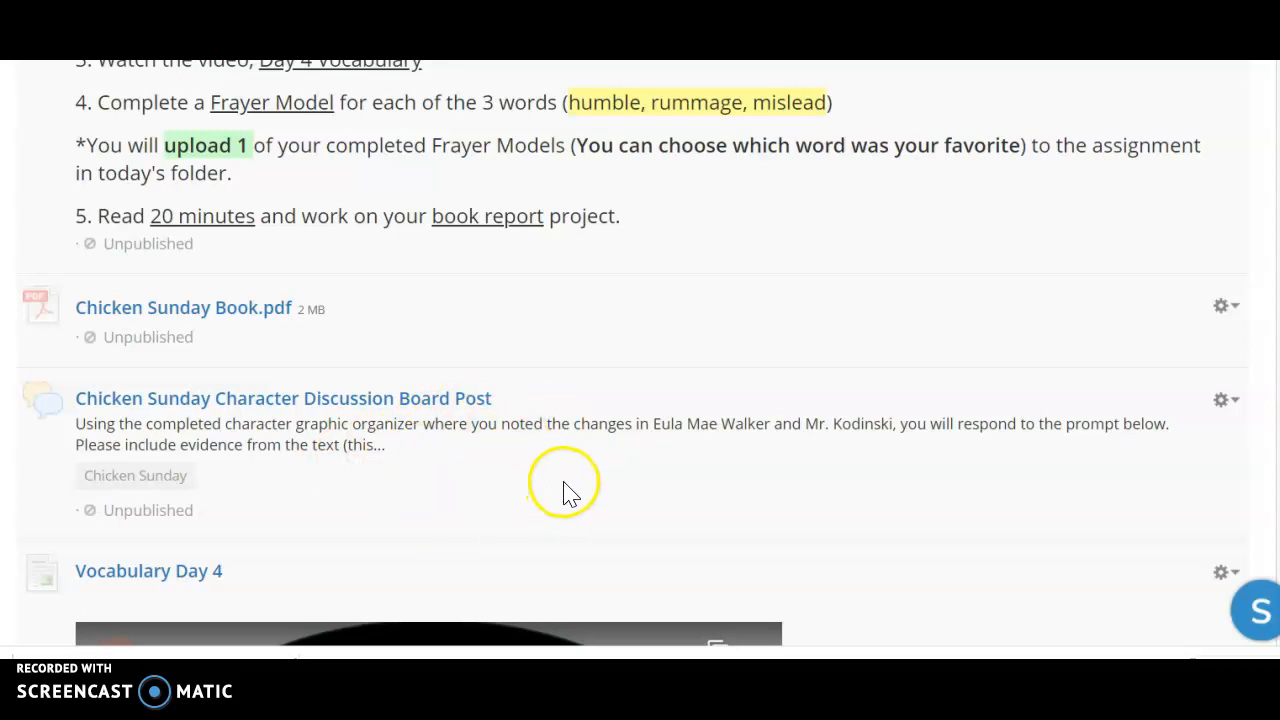
Scroll through the Day 4 materials down to the Vocabulary Day 4 video and the day folder list.
{"action": "scroll", "scroll_direction": "up", "scroll_amount": 3}
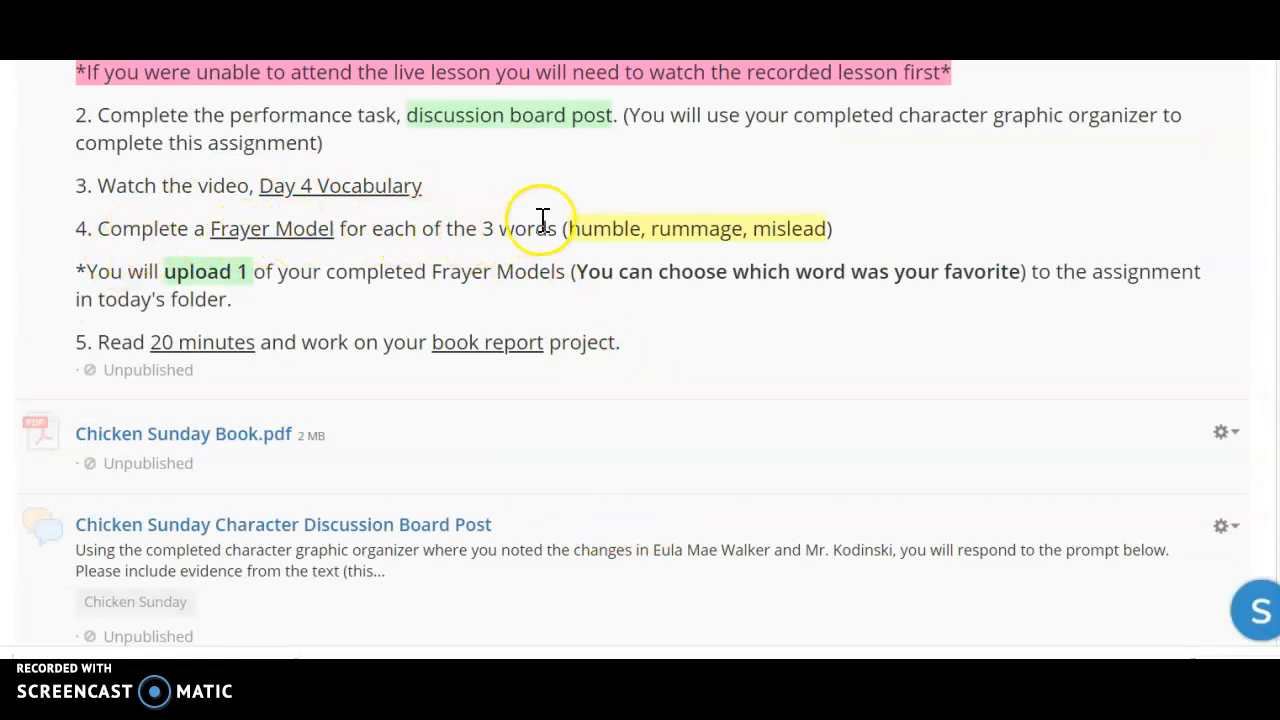
{"action": "mouse_move", "coordinate": [743, 243]}
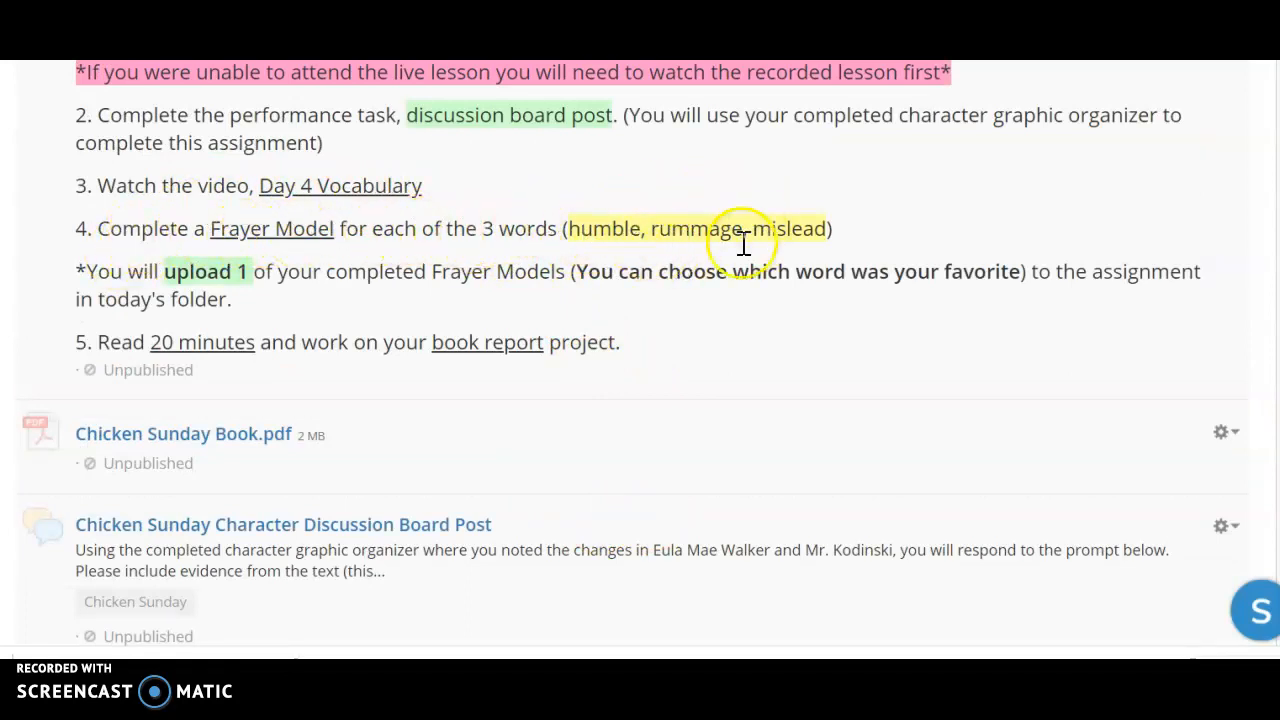
{"action": "mouse_move", "coordinate": [625, 260]}
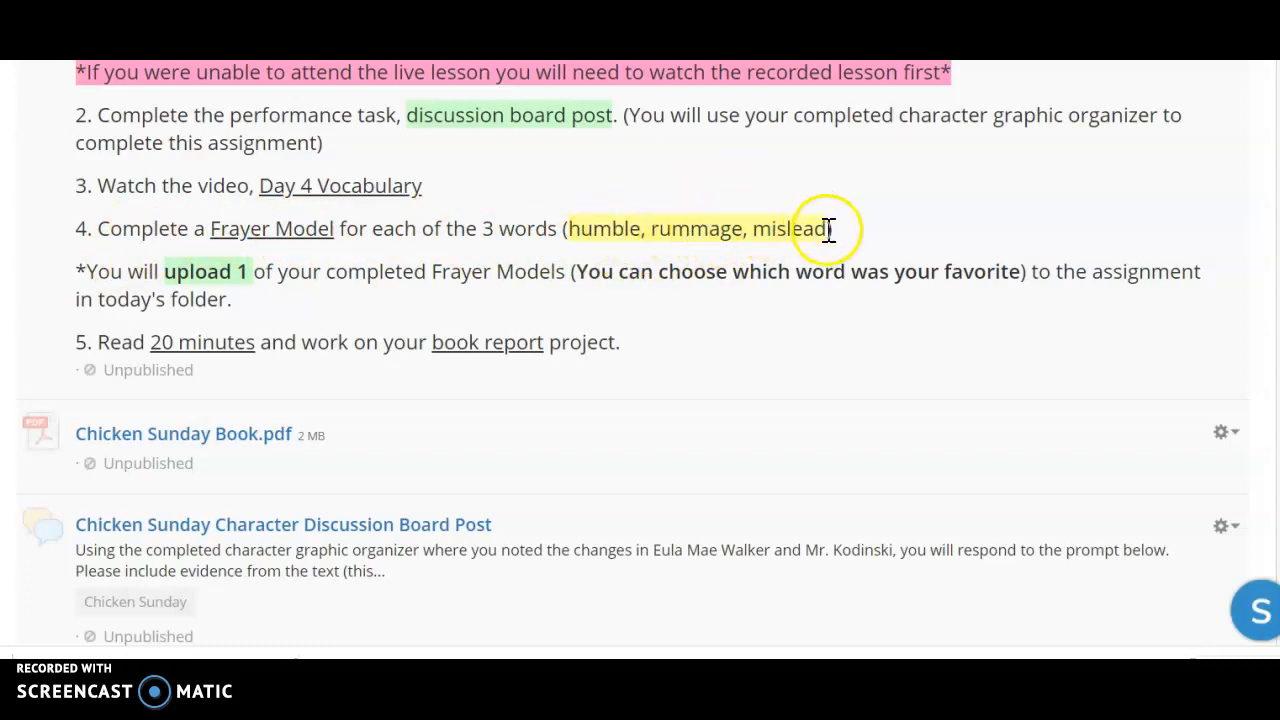
{"action": "scroll", "scroll_direction": "down", "scroll_amount": 3}
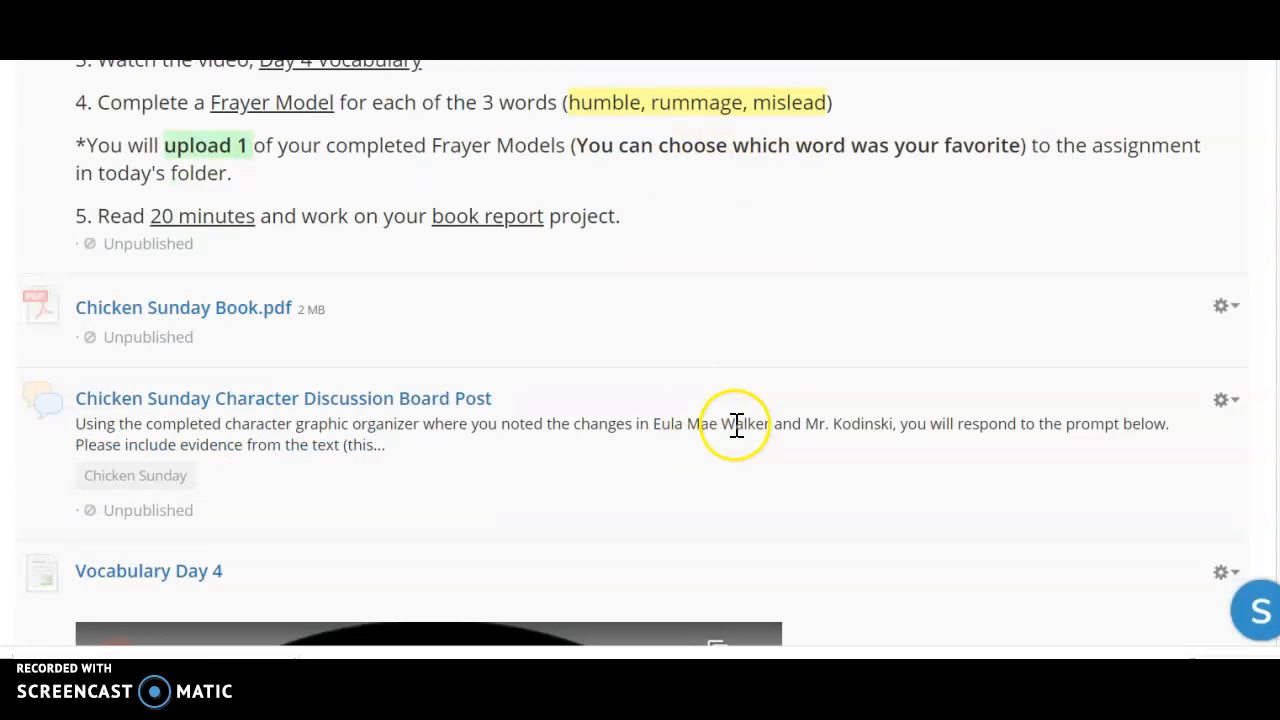
{"action": "mouse_move", "coordinate": [468, 188]}
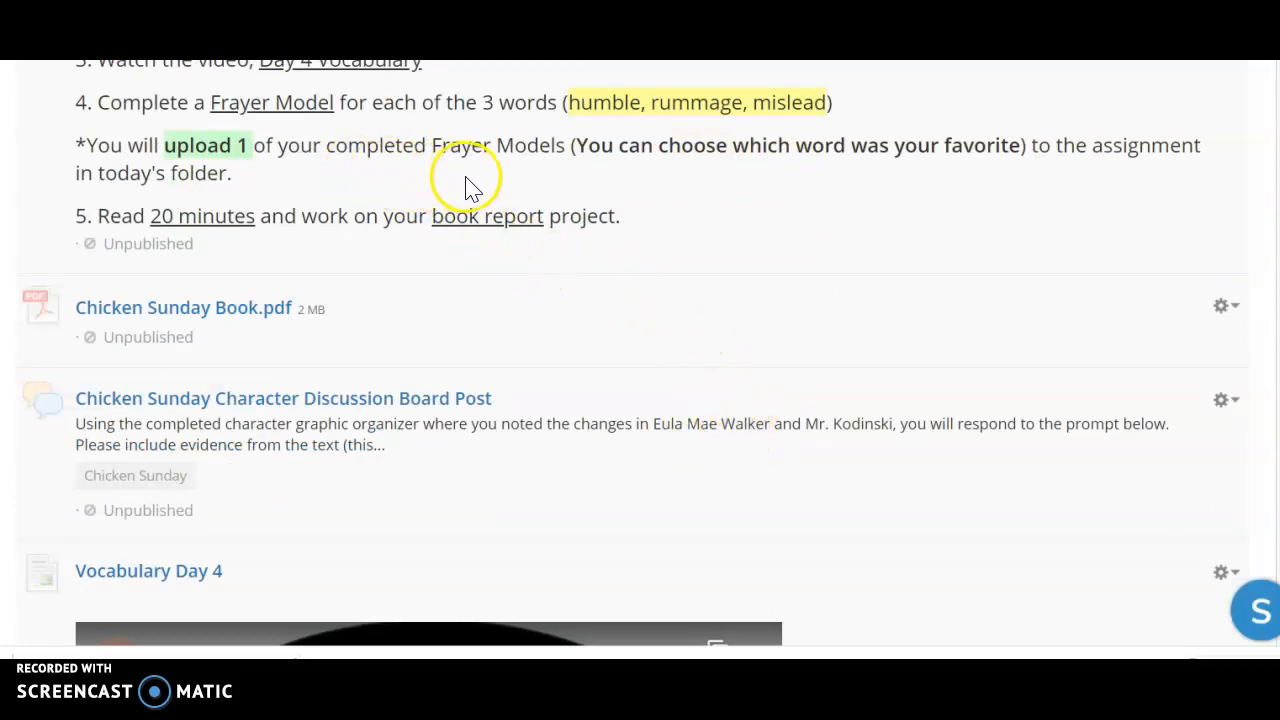
{"action": "mouse_move", "coordinate": [770, 212]}
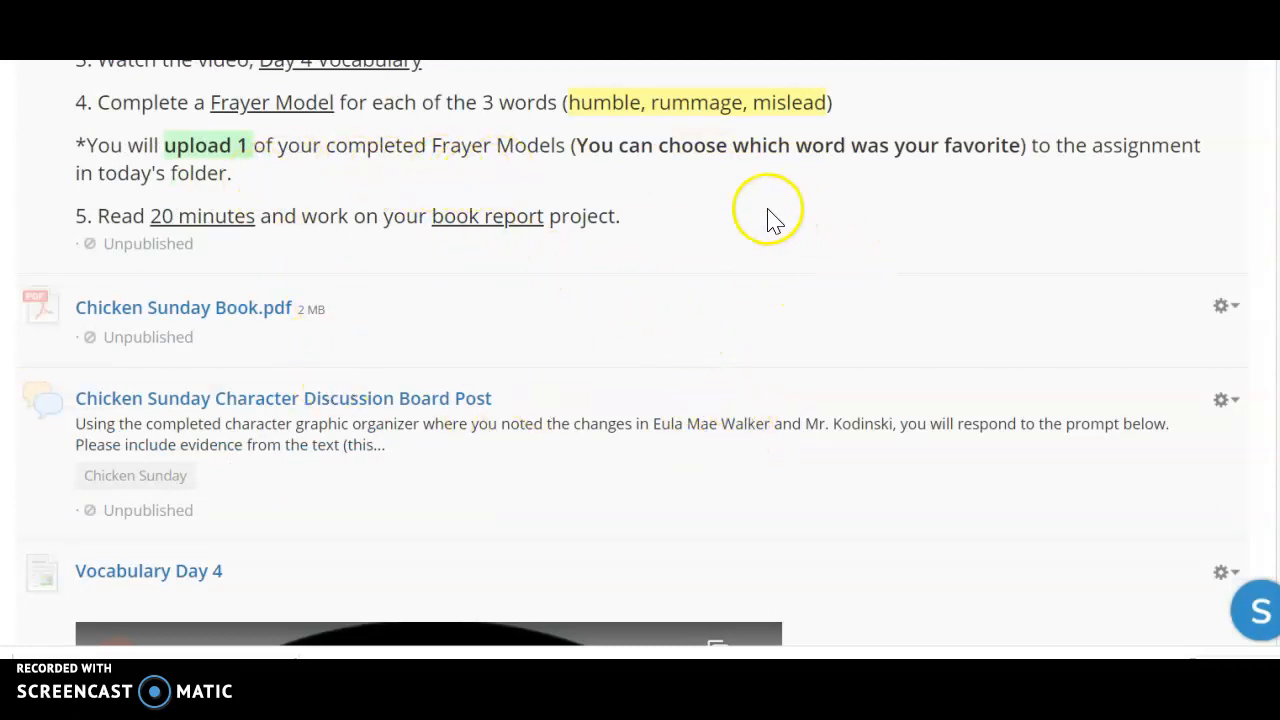
{"action": "mouse_move", "coordinate": [885, 180]}
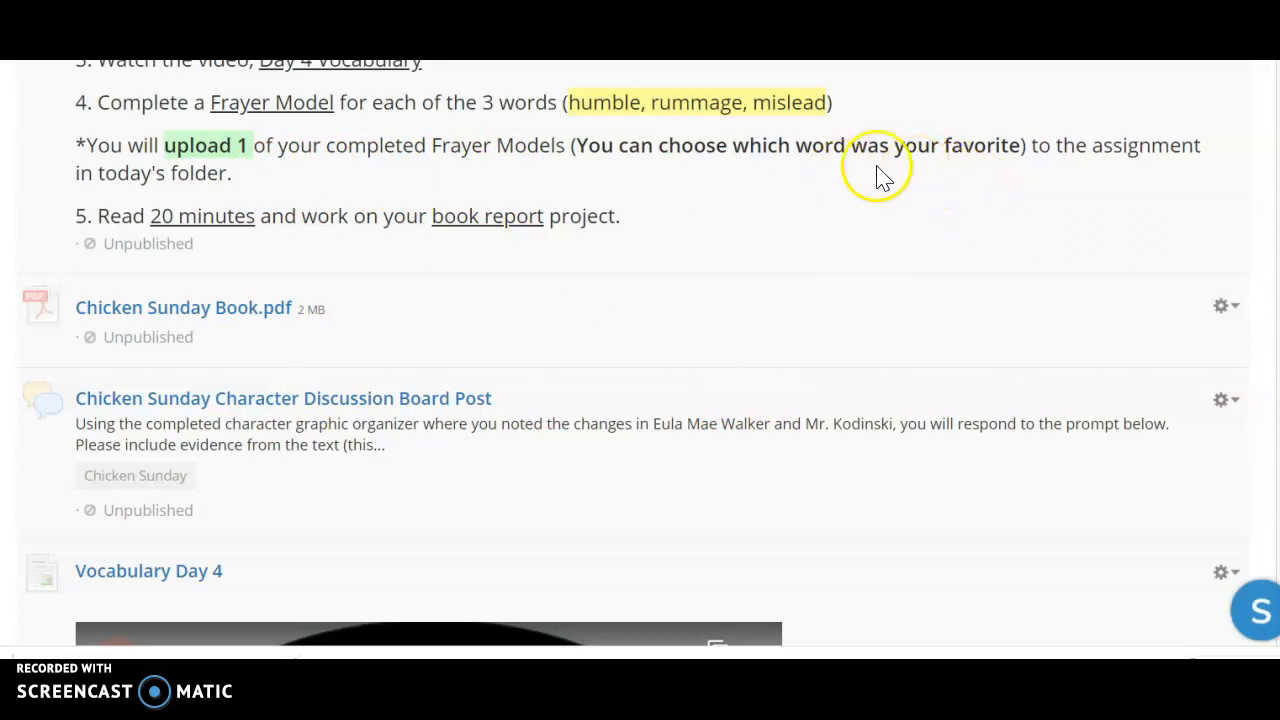
{"action": "scroll", "scroll_direction": "down", "scroll_amount": 3}
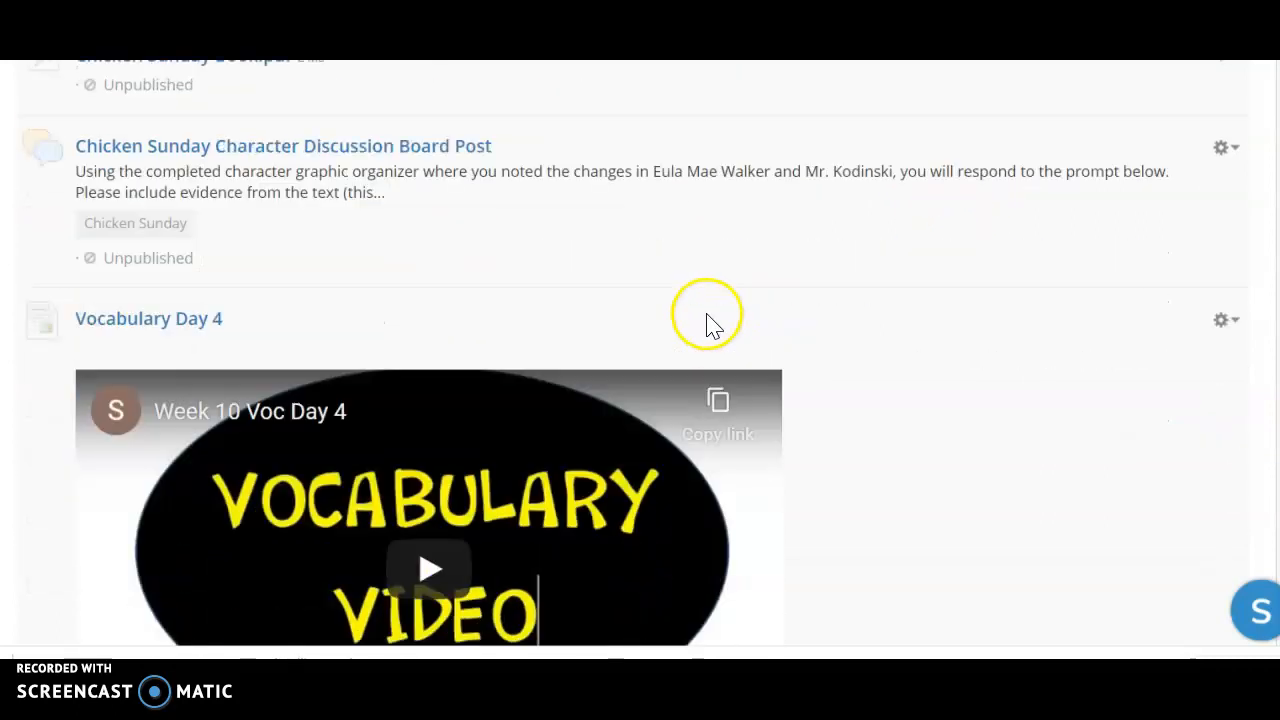
{"action": "scroll", "scroll_direction": "down", "scroll_amount": 3}
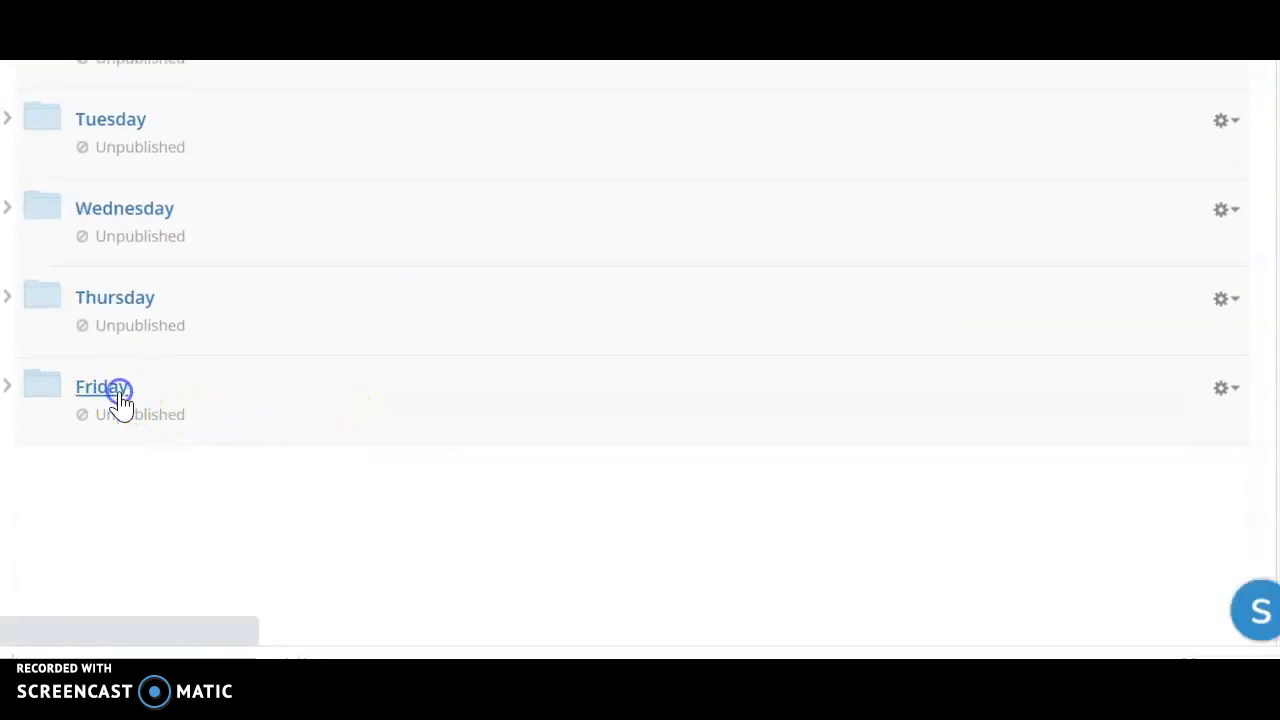
Open the Friday folder showing no live lesson and the Character, Setting, Plot assessment.
{"action": "left_click", "coordinate": [97, 387]}
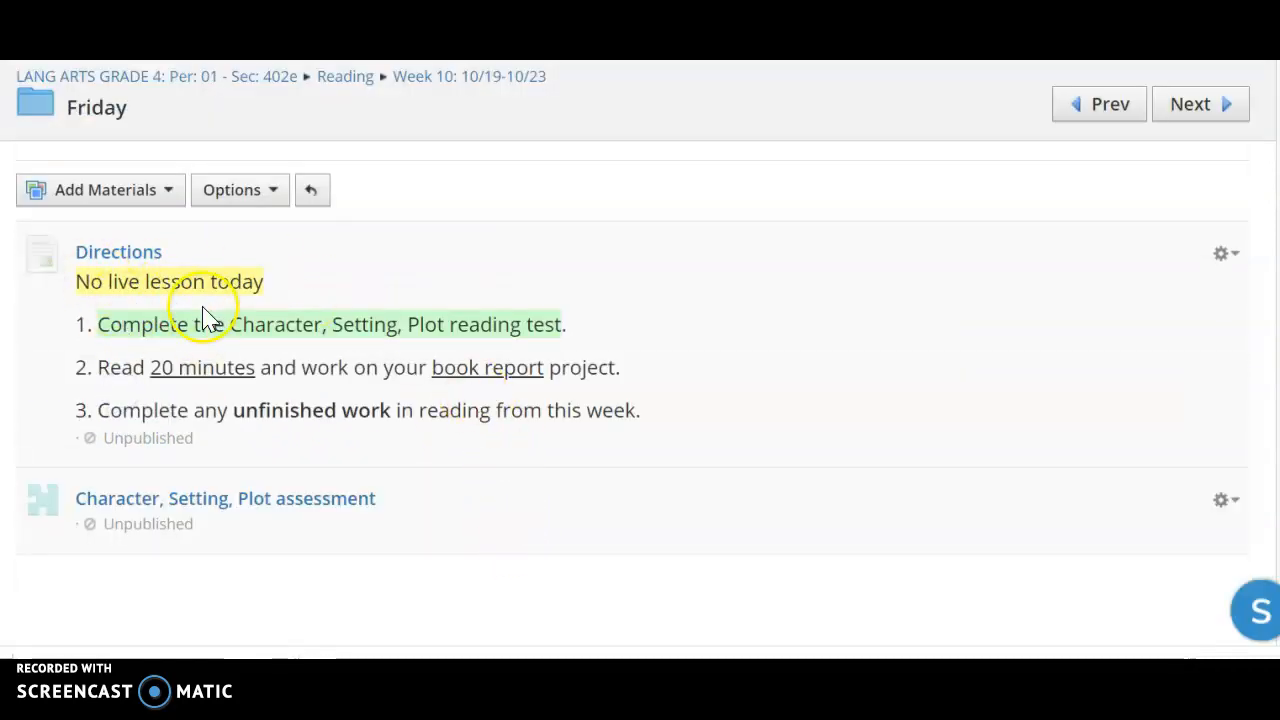
{"action": "mouse_move", "coordinate": [105, 361]}
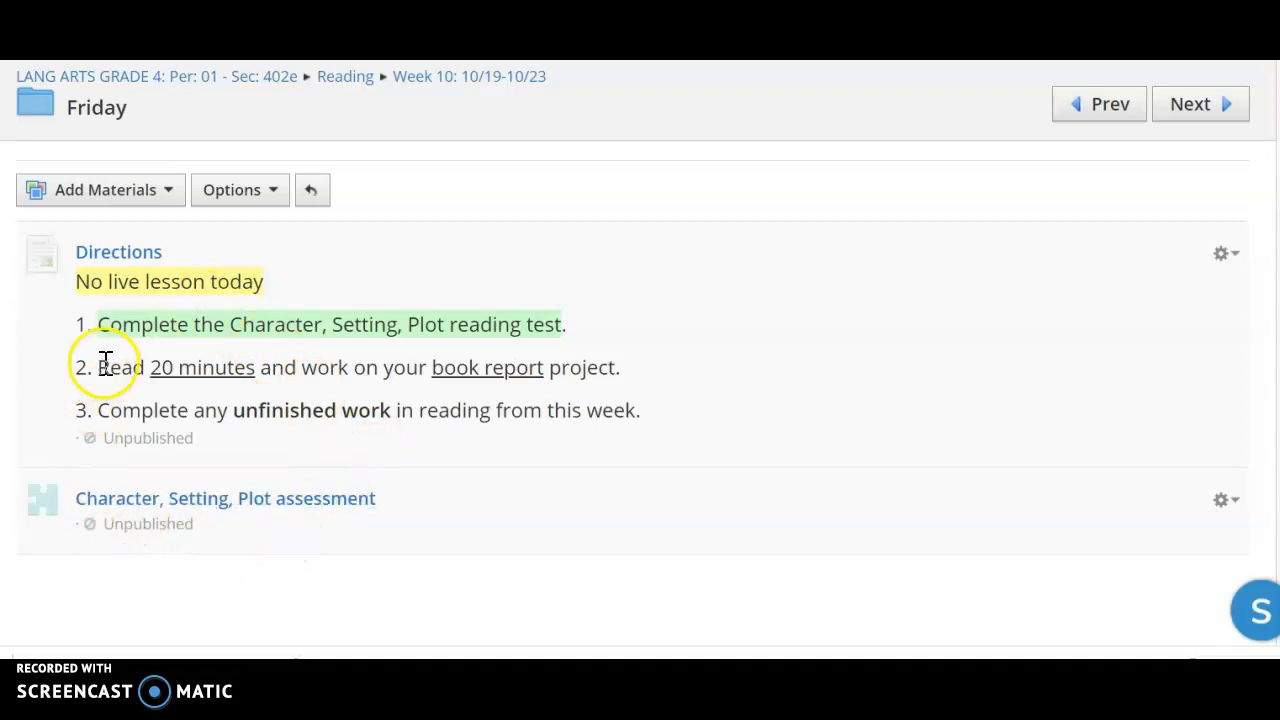
{"action": "mouse_move", "coordinate": [152, 535]}
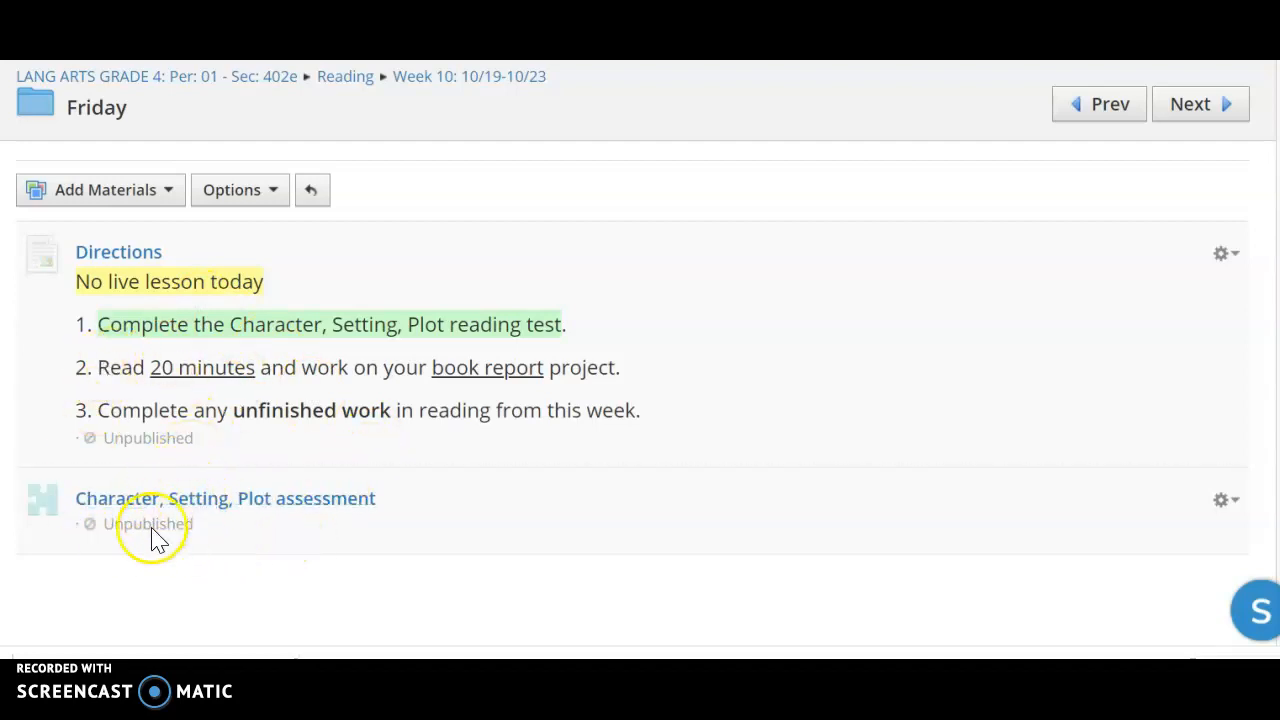
{"action": "mouse_move", "coordinate": [265, 588]}
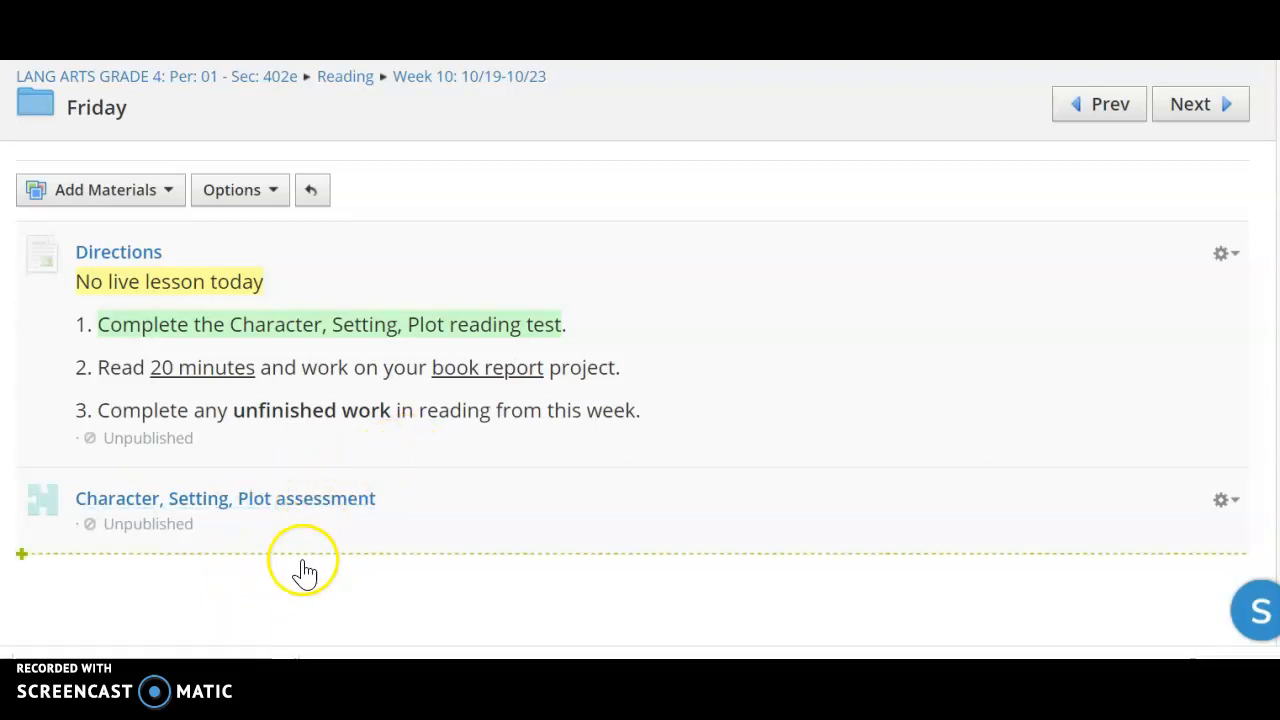
{"action": "mouse_move", "coordinate": [335, 598]}
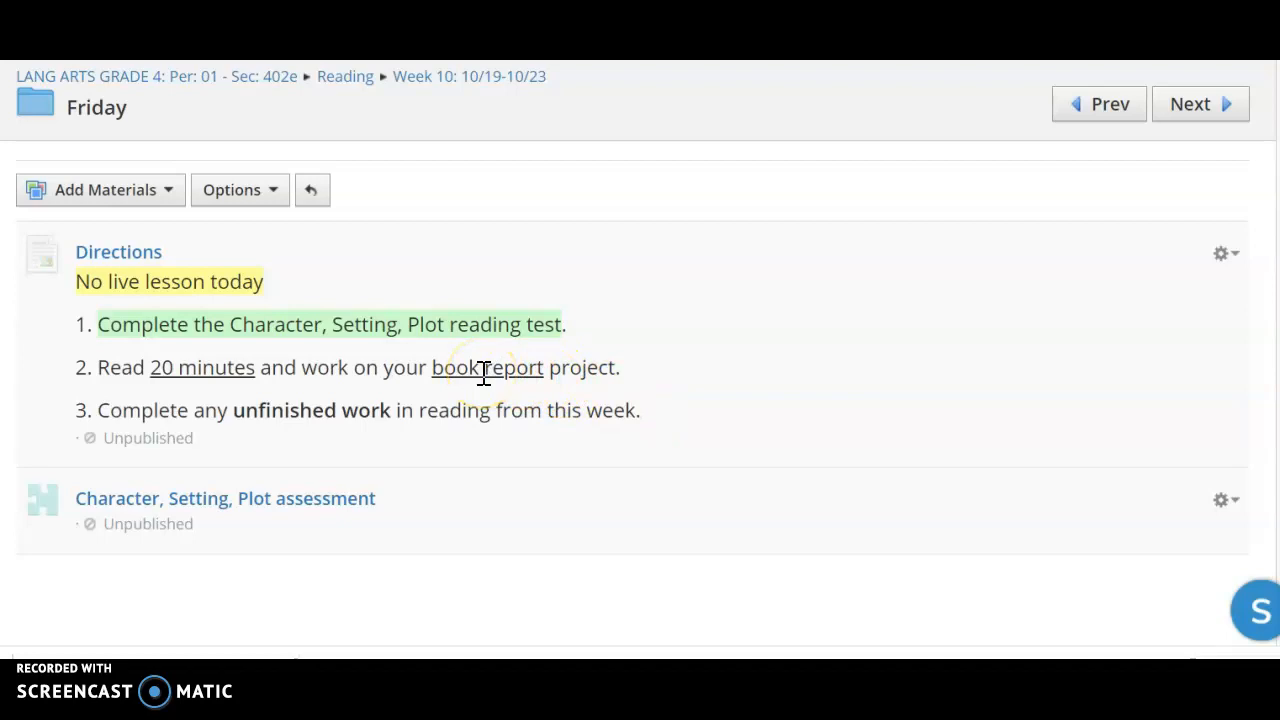
{"action": "mouse_move", "coordinate": [325, 460]}
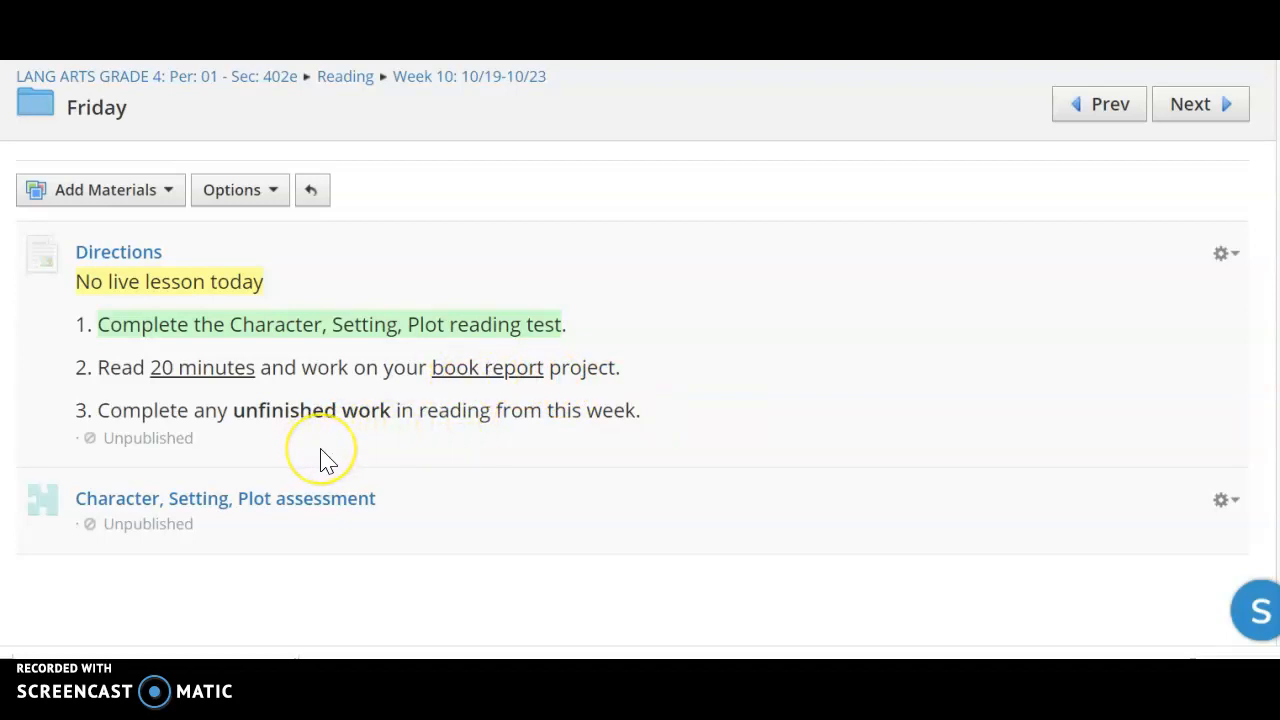
{"action": "mouse_move", "coordinate": [570, 435]}
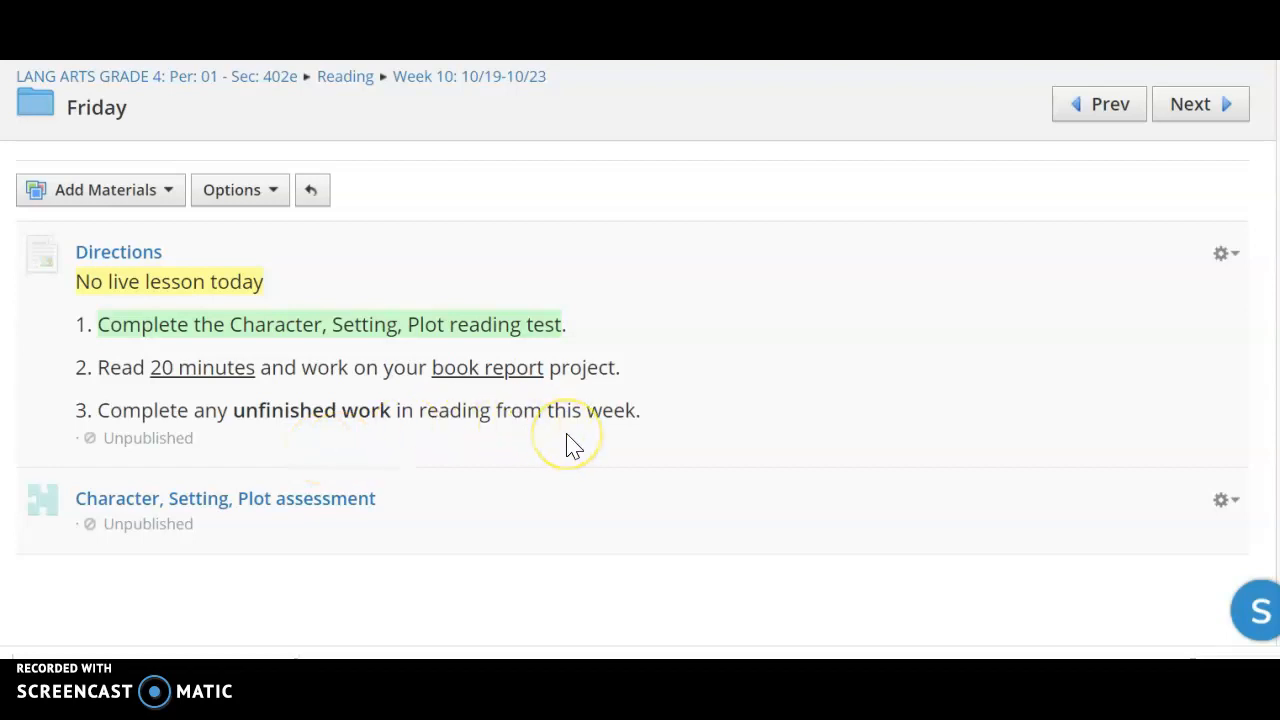
{"action": "mouse_move", "coordinate": [258, 445]}
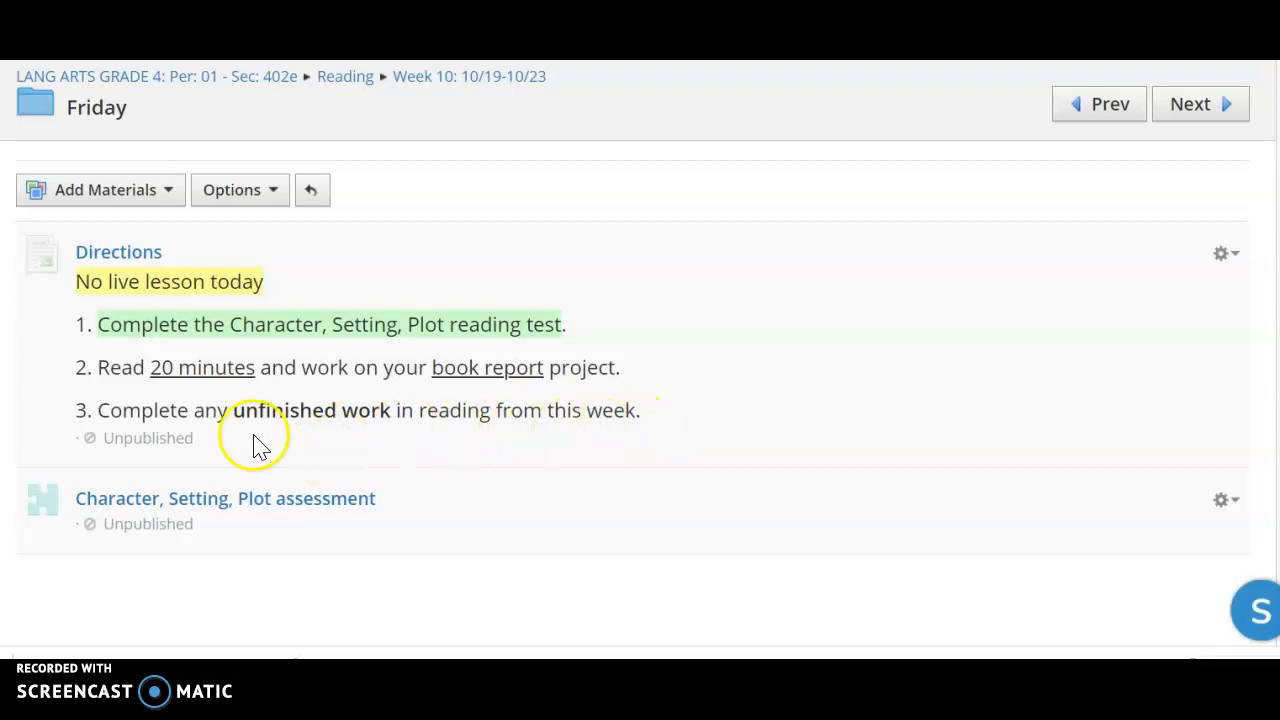
{"action": "mouse_move", "coordinate": [130, 580]}
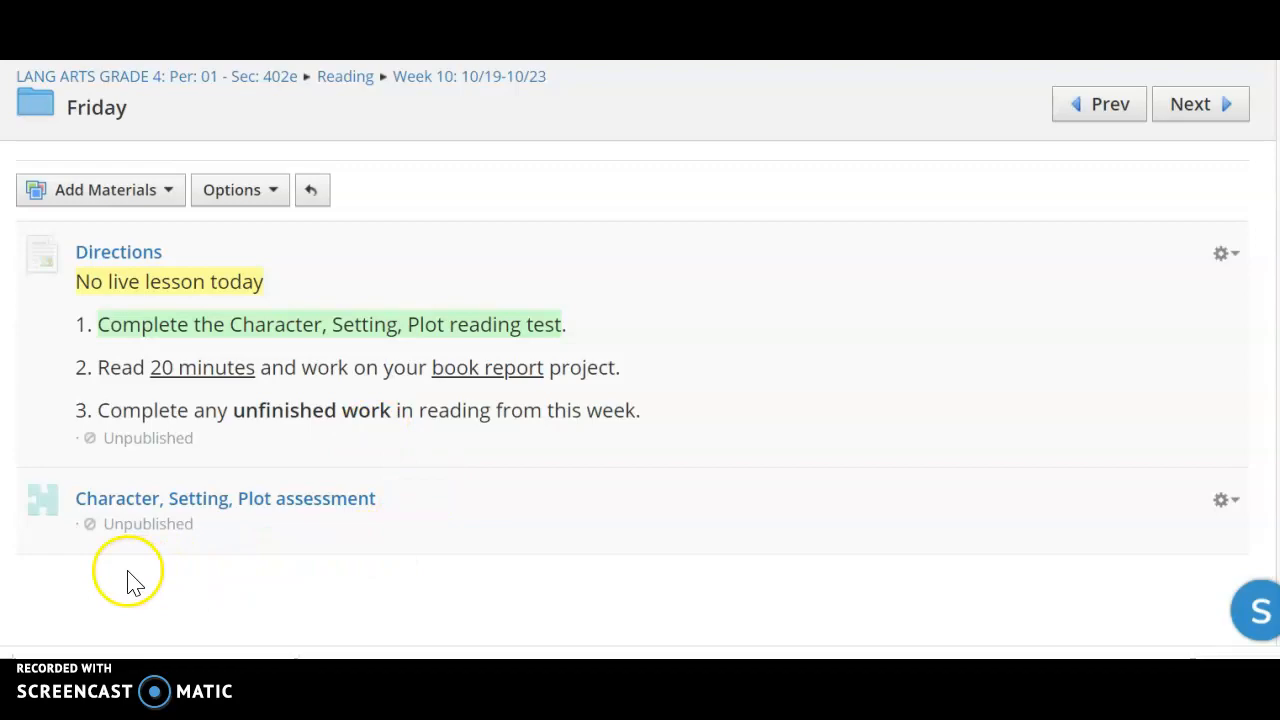